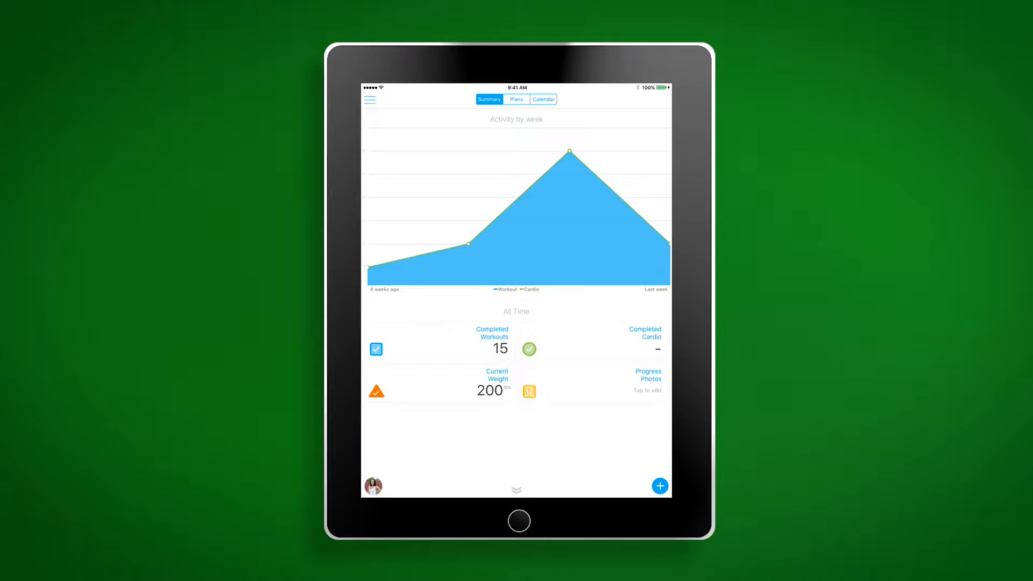
Open the Messages inbox from the side menu, then head to Settings
click(369, 99)
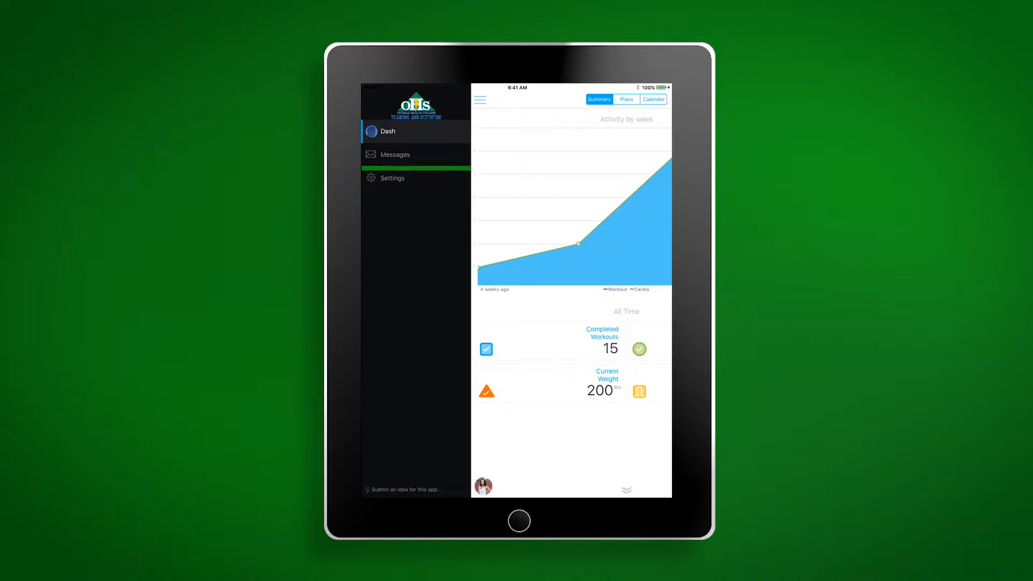
click(395, 154)
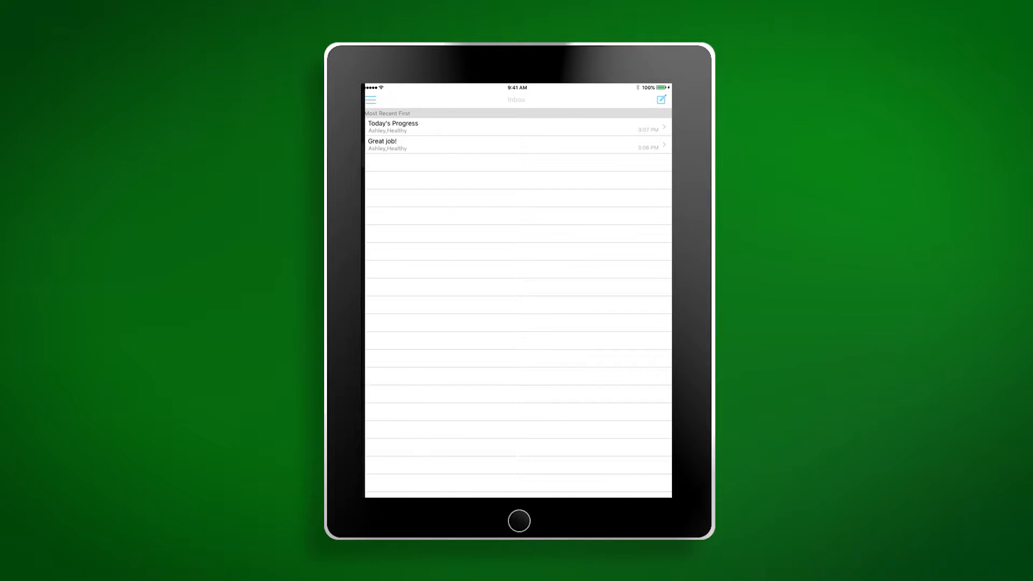
click(371, 99)
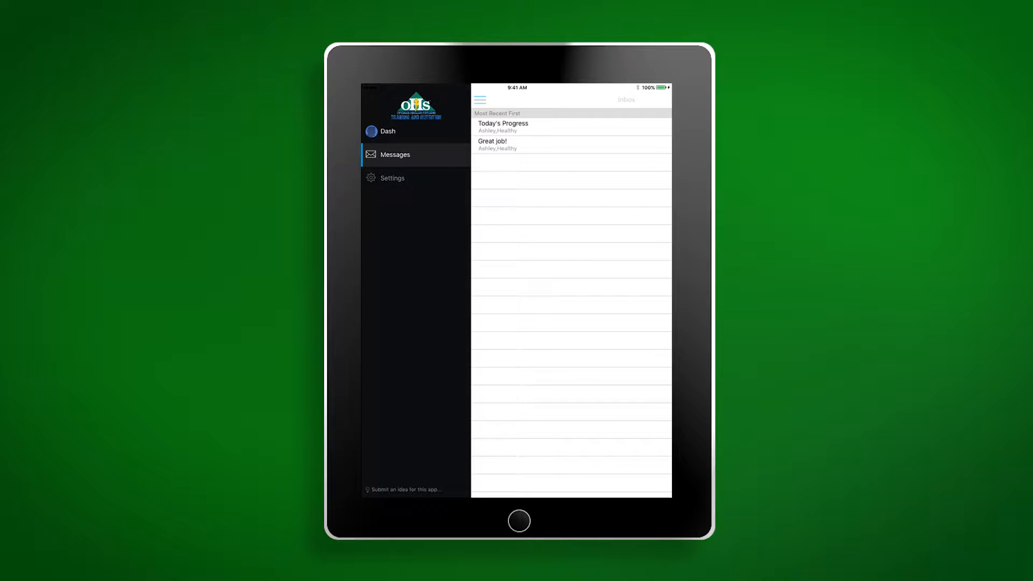
click(392, 178)
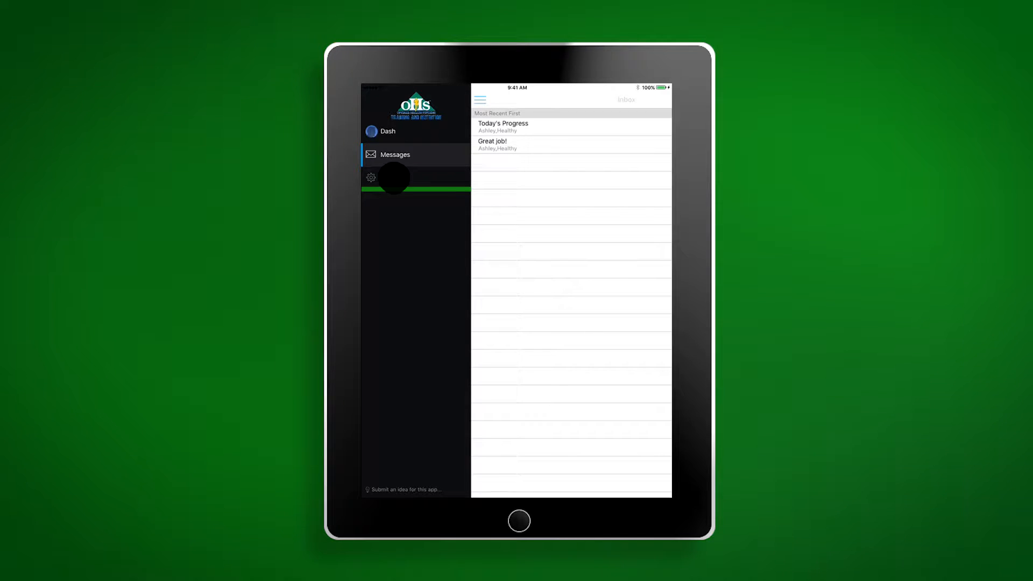
In Settings, scroll to Apps and Devices and open the MyFitnessPal connection page
click(395, 177)
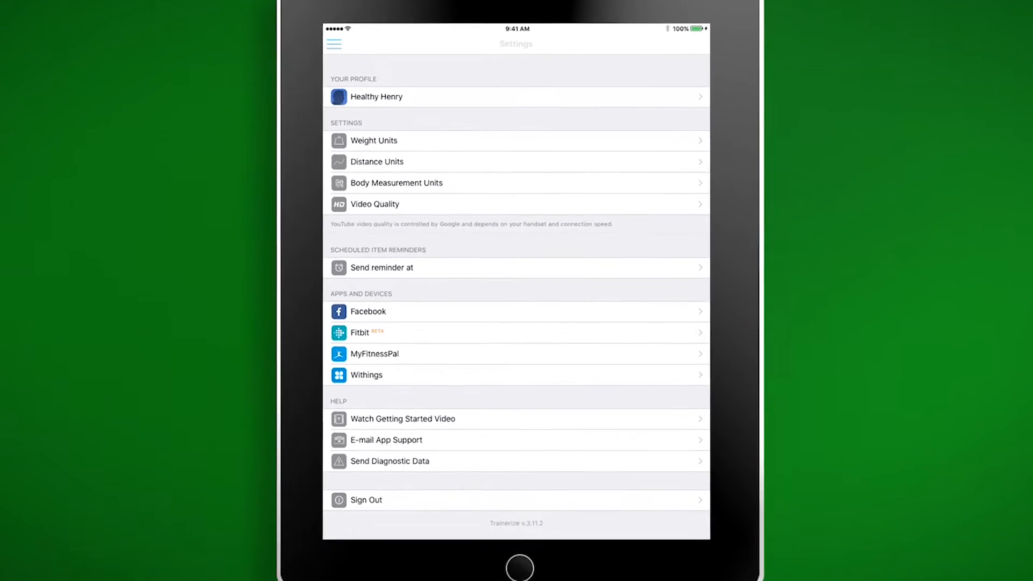
scroll(down, 3)
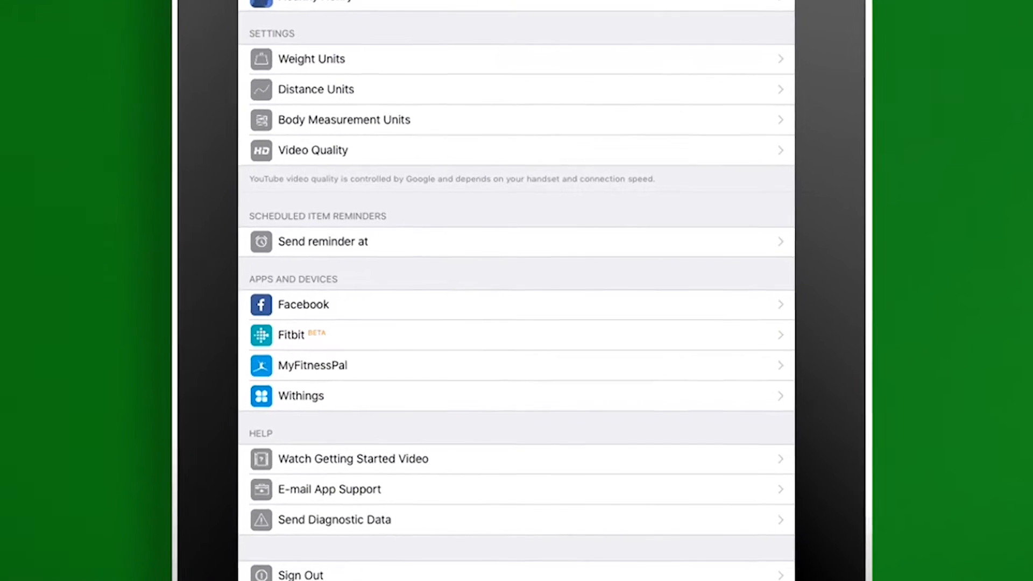
scroll(down, 3)
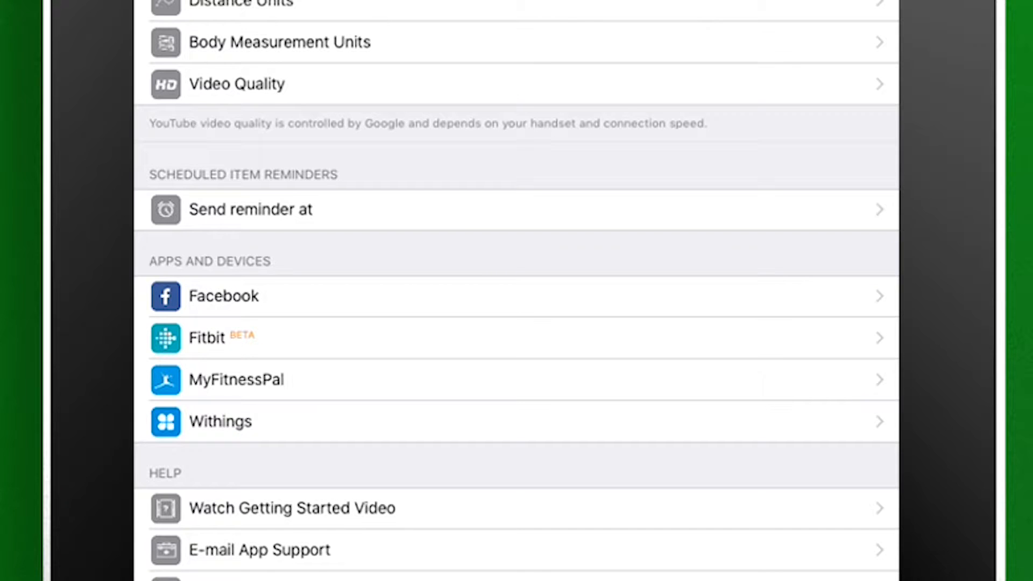
scroll(up, 3)
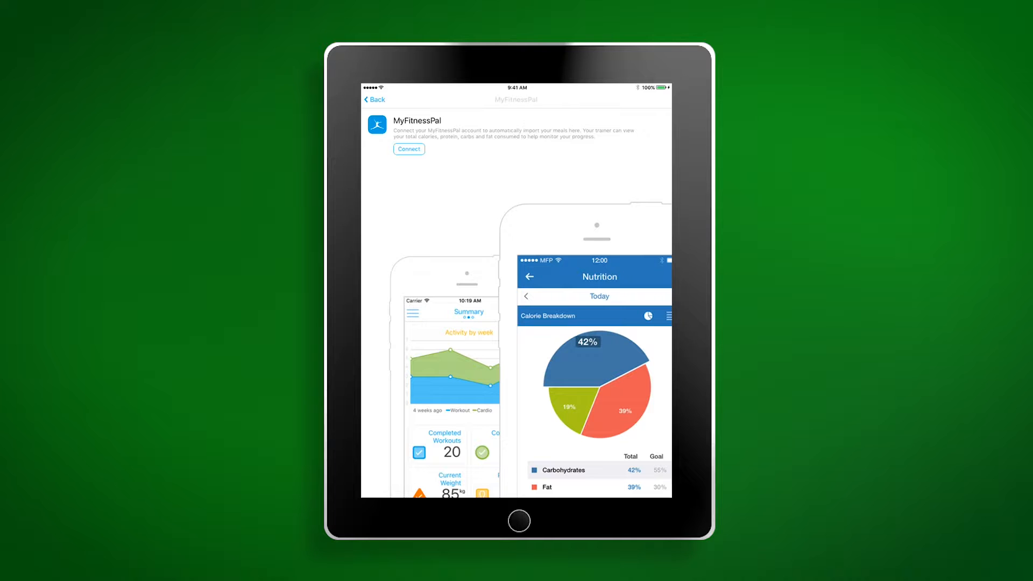
Go back from the MyFitnessPal page to the Settings list
click(408, 148)
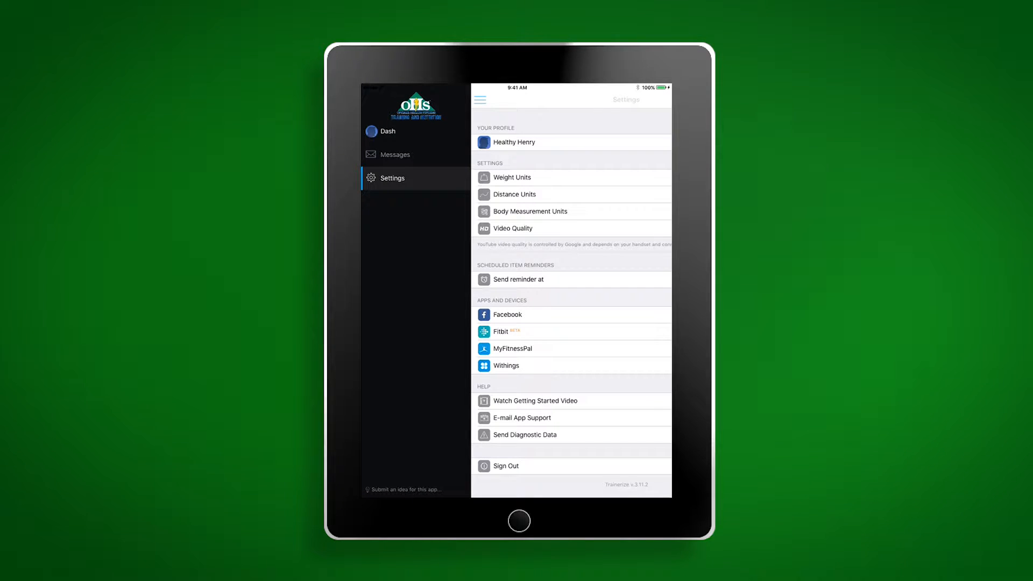
Return to the dashboard summary and scroll through the all-time stats
click(388, 131)
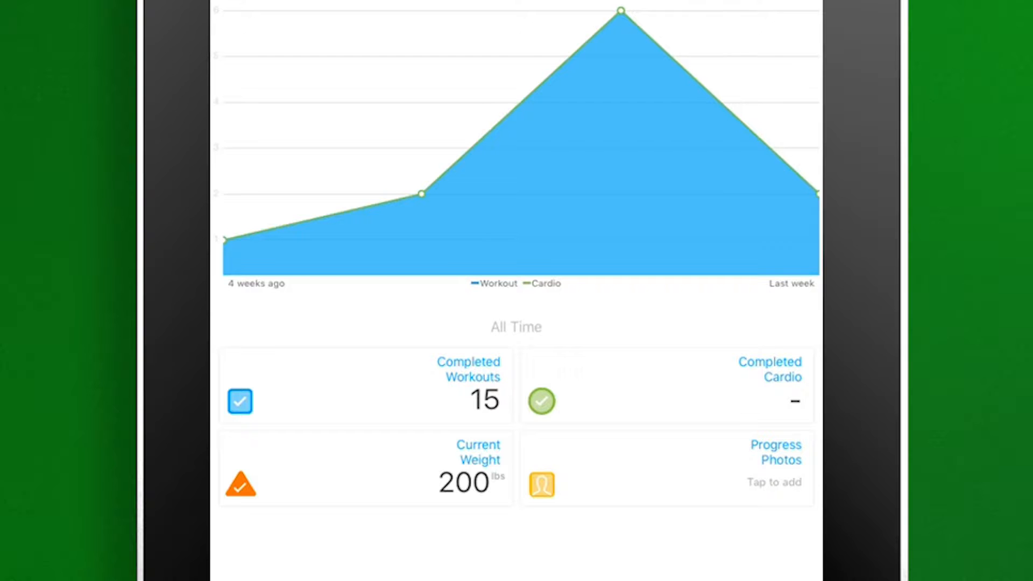
scroll(down, 3)
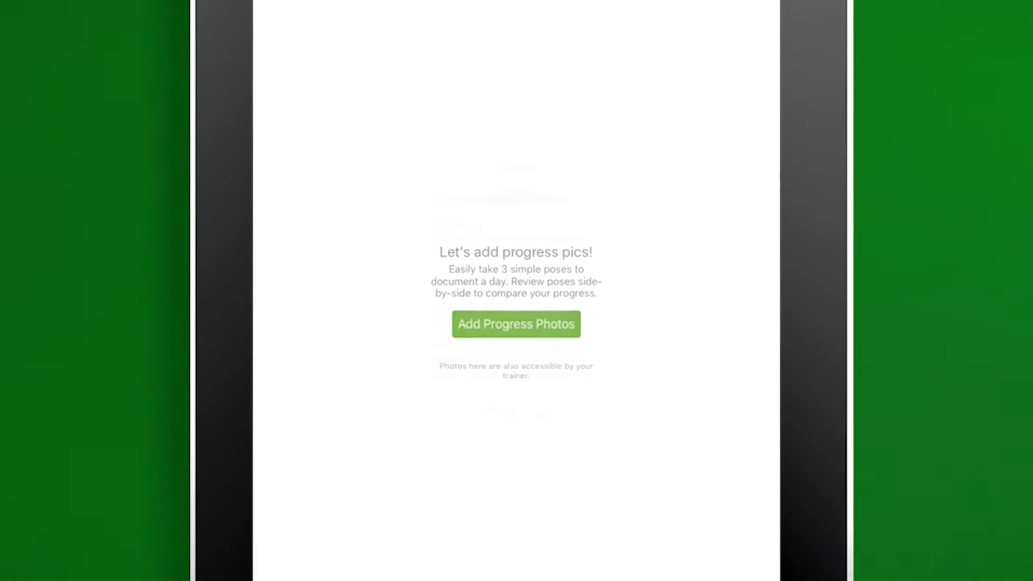
Start adding progress photos, read the tips card, then dismiss it back to the summary
click(516, 323)
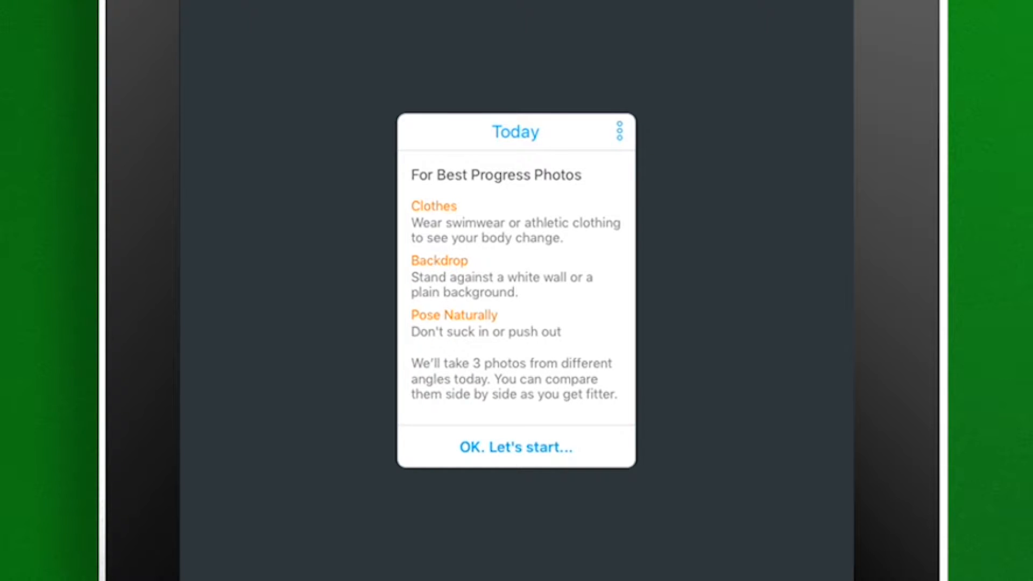
click(515, 447)
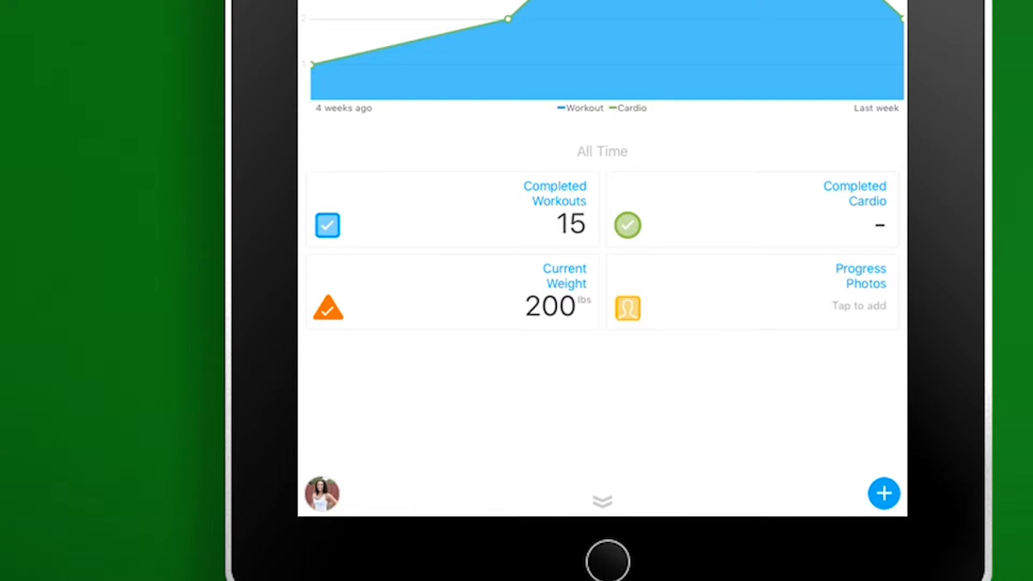
Scroll the summary back to the top and switch to the Plans overview
scroll(up, 3)
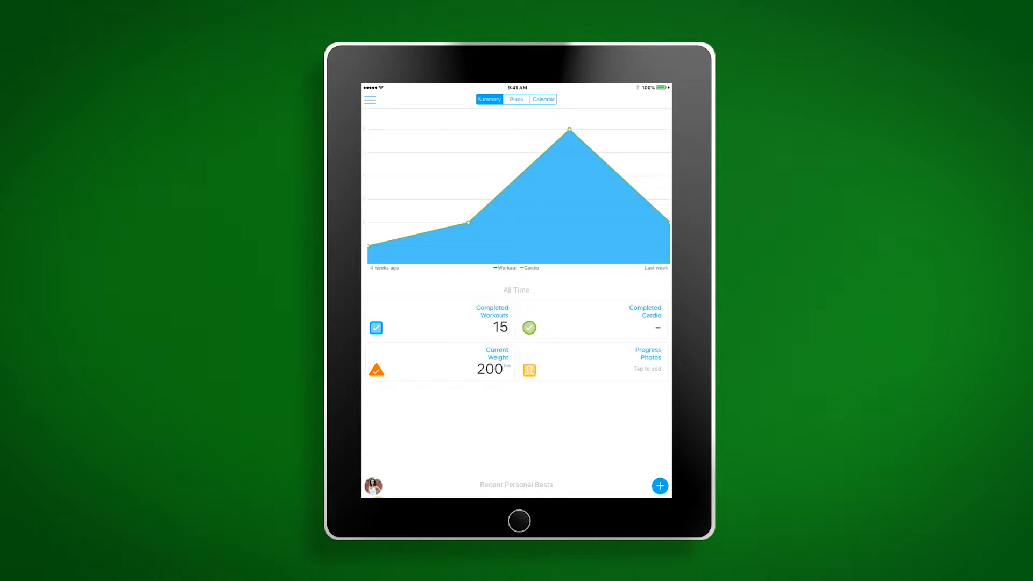
click(516, 99)
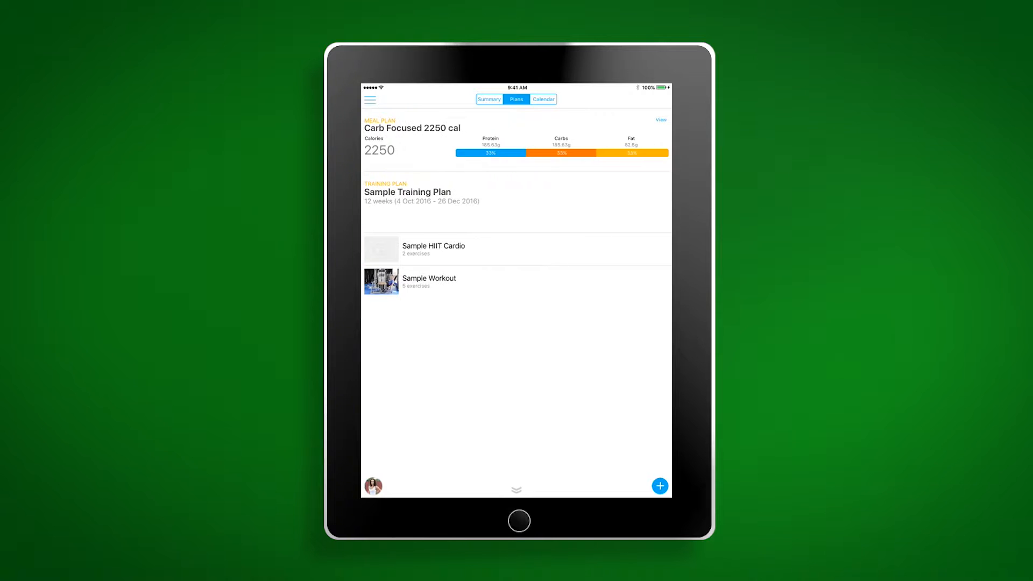
Revisit Summary and Plans, then view the Carb Focused 2250 cal meal plan document
click(489, 99)
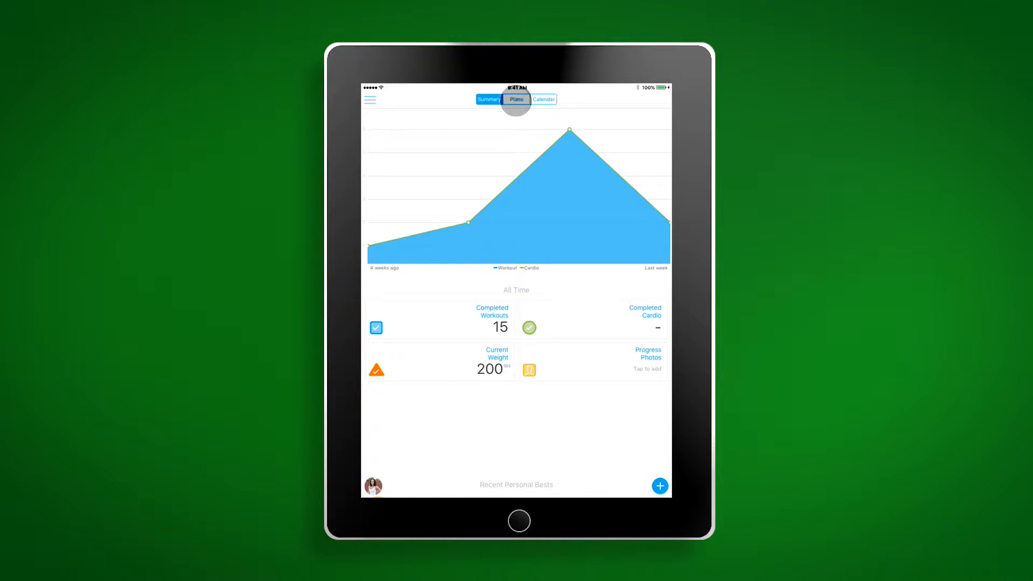
click(516, 99)
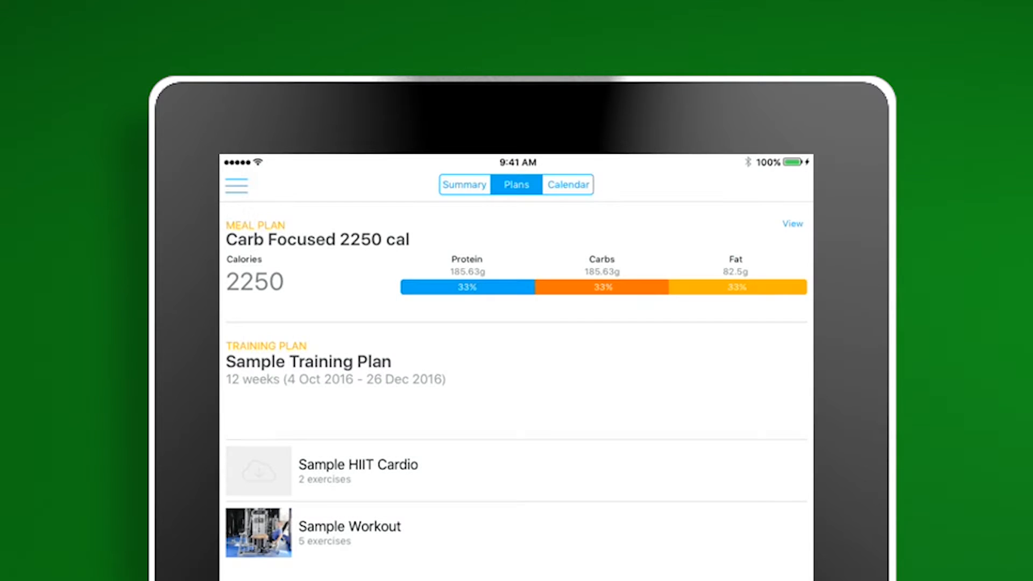
click(793, 224)
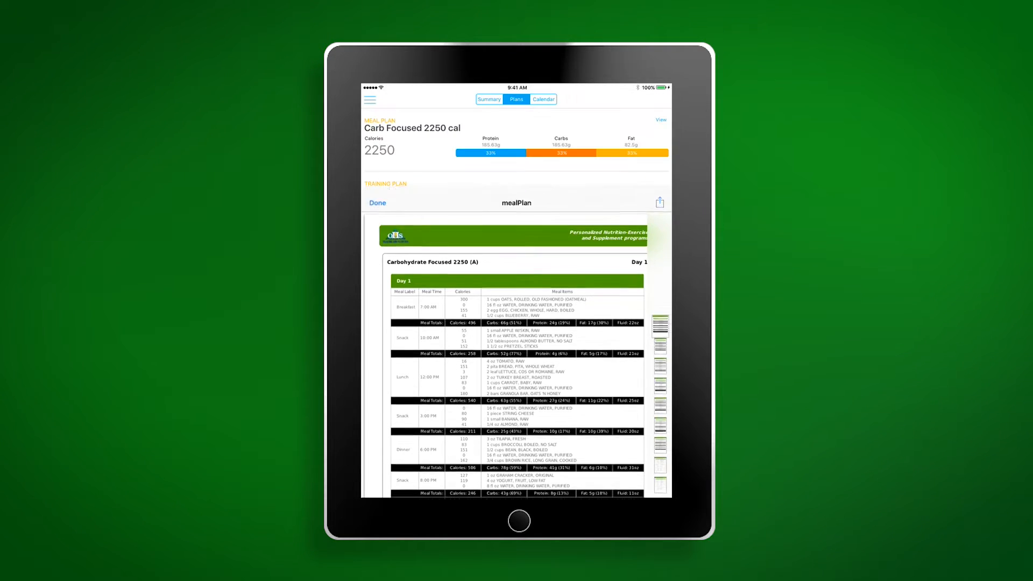
Close the meal plan document with Done
click(377, 202)
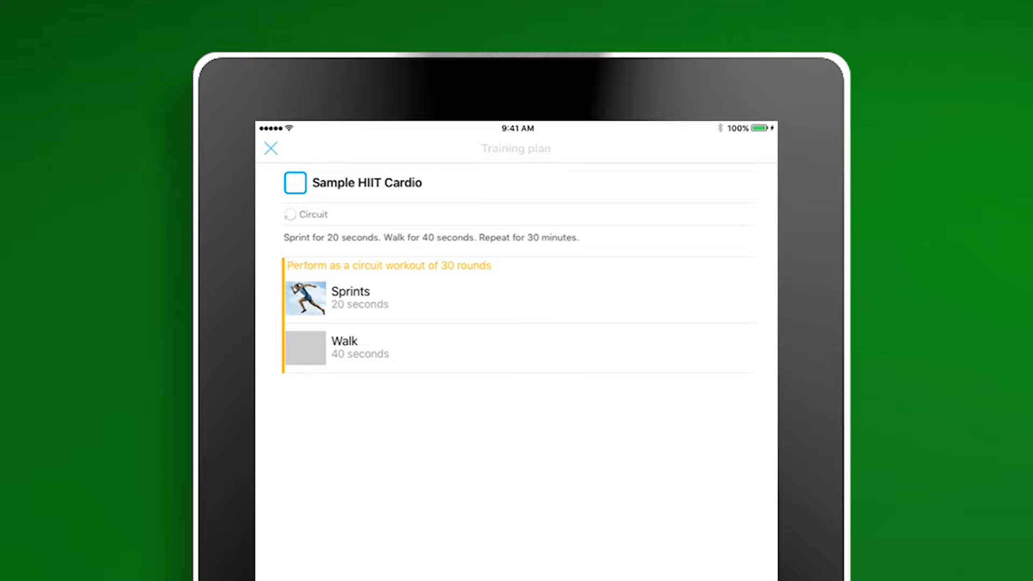
Close the Sample HIIT Cardio workout and open the Machine Leg Press exercise detail
click(270, 148)
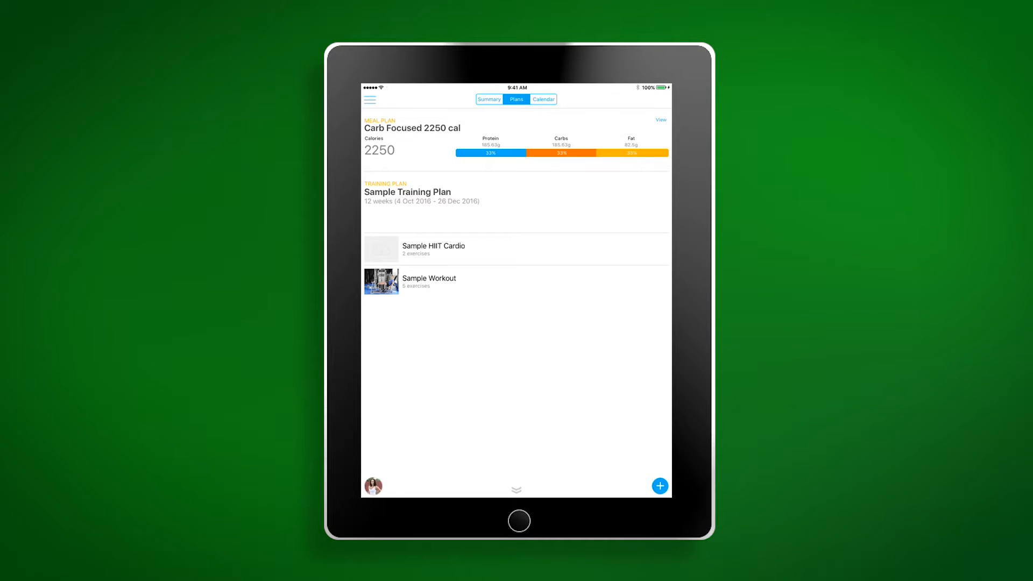
click(430, 281)
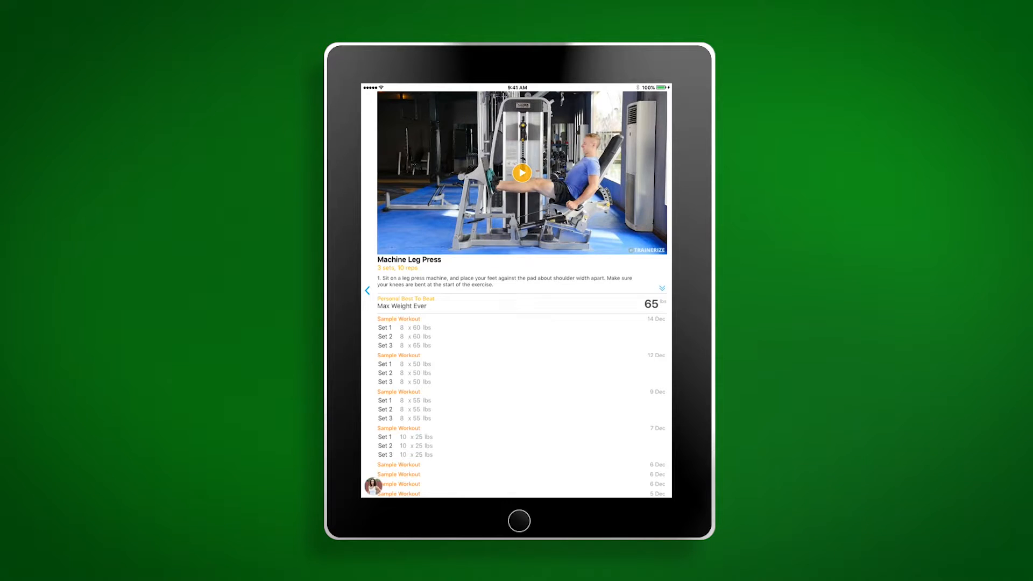
Return from the leg press details to the Sample Workout, then back to Plans
click(521, 173)
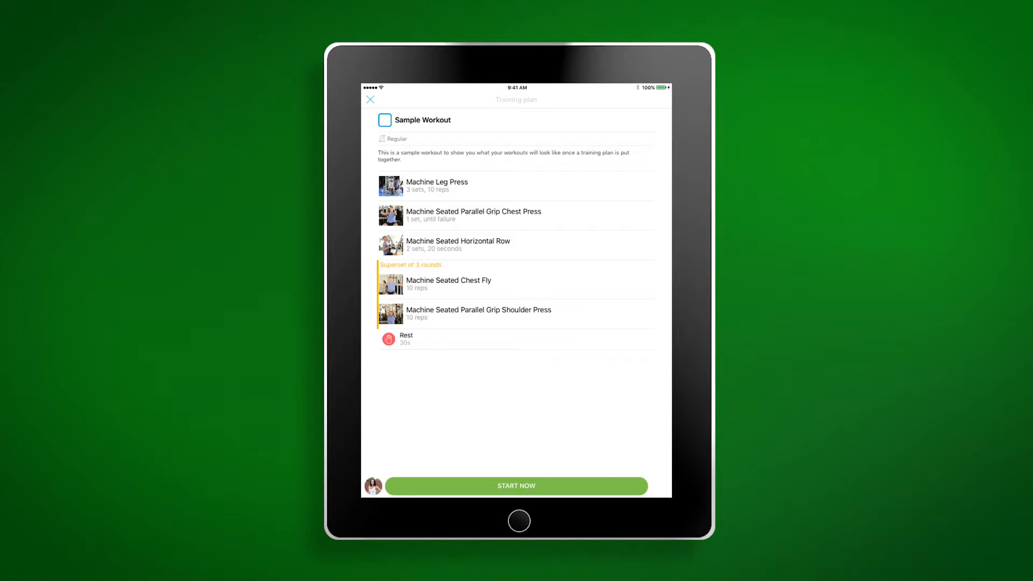
click(370, 99)
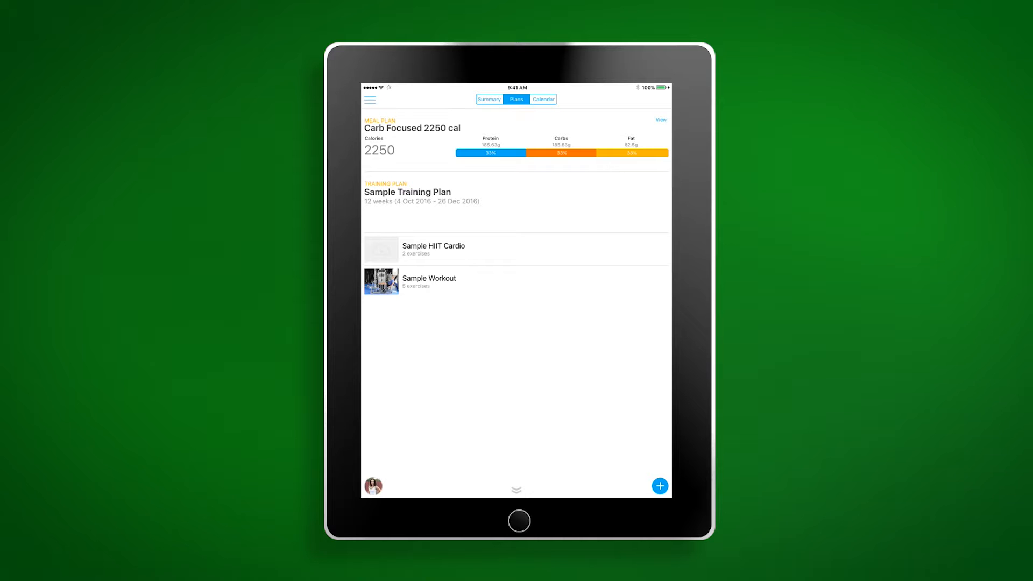
Start the Sample Workout from the training plan as a 16 Dec 2016 session
click(542, 99)
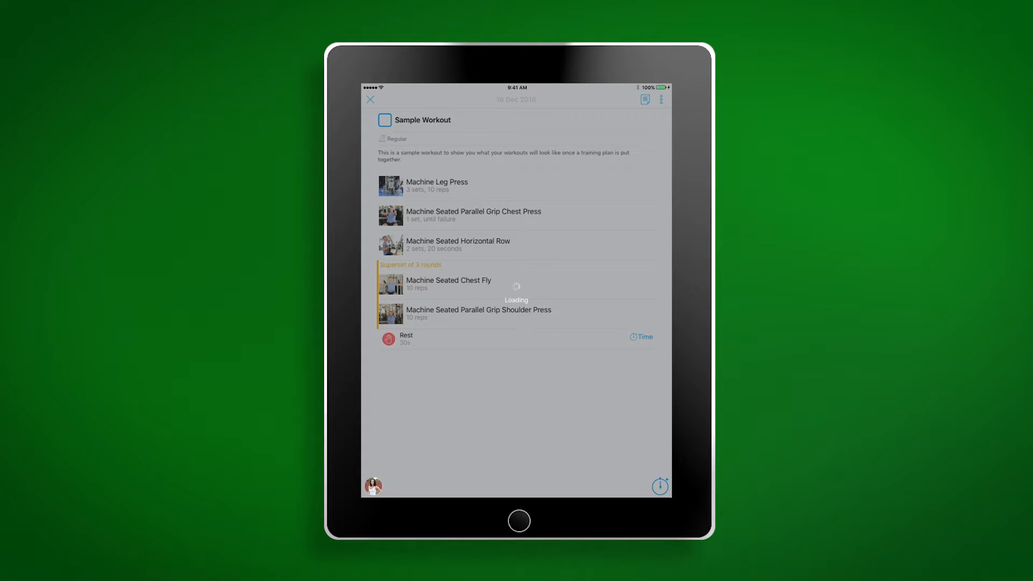
click(385, 120)
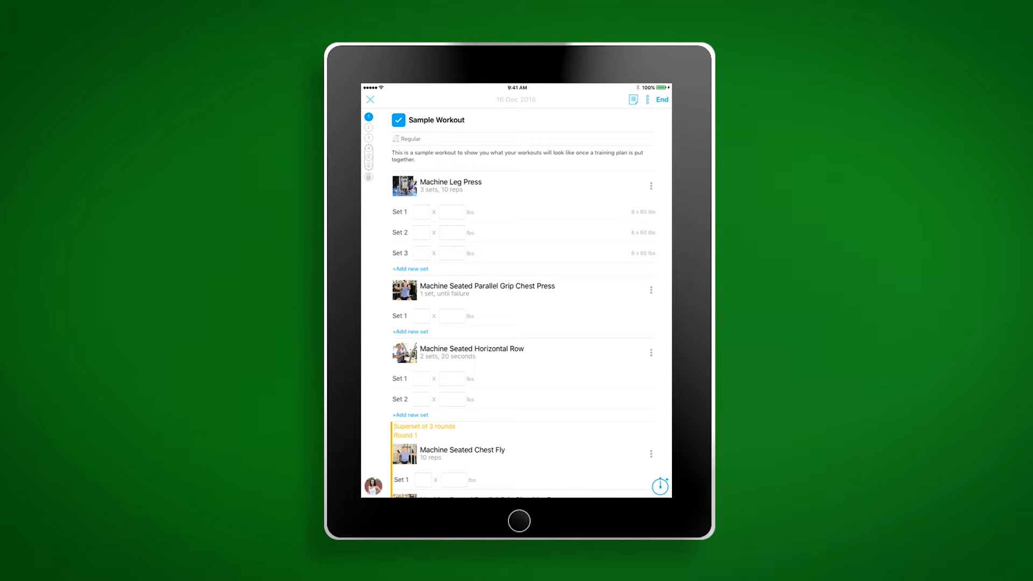
Log Machine Leg Press Set 1 as 10 reps at 50 lbs
click(422, 212)
text(10)
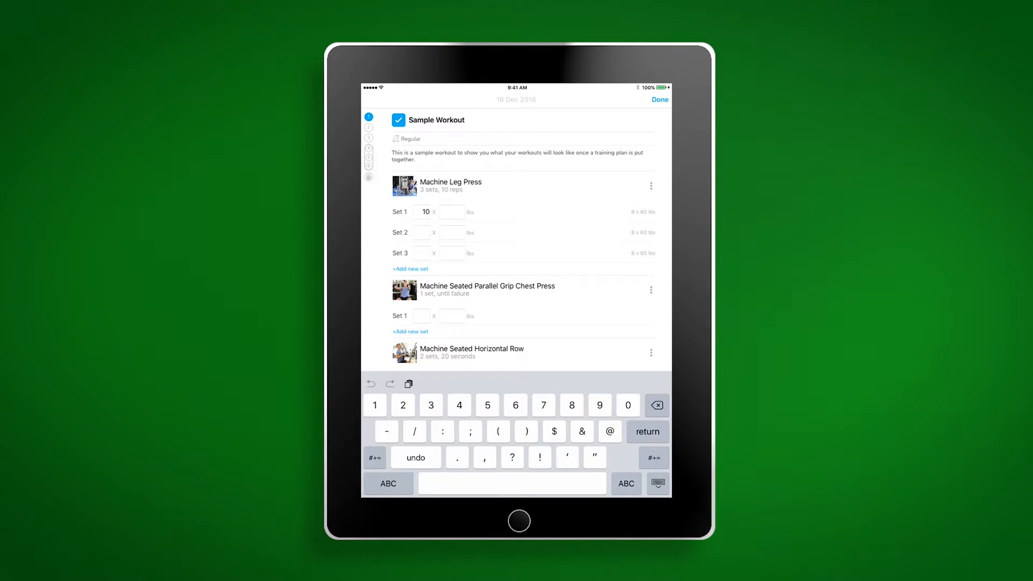
text(50)
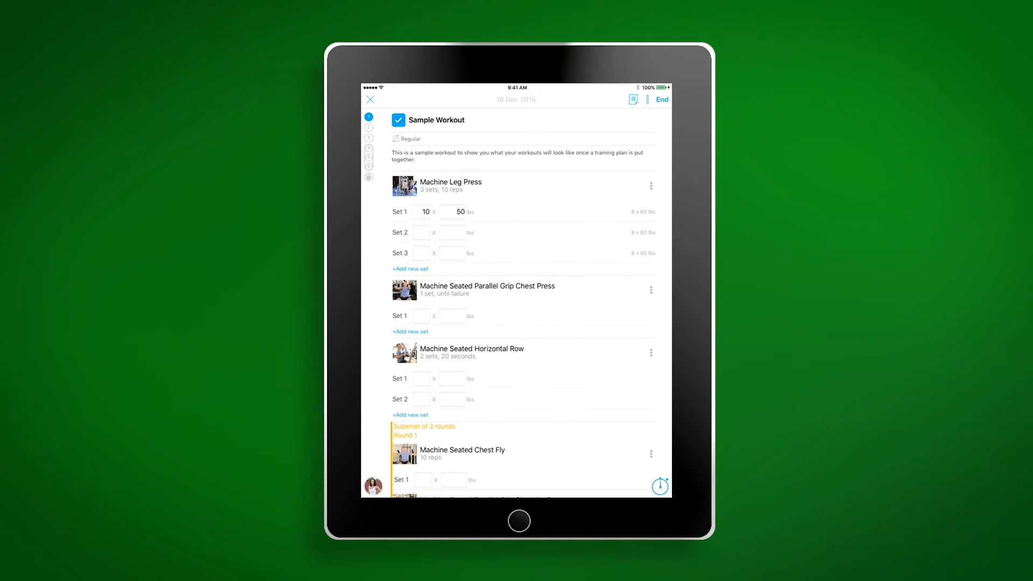
scroll(down, 3)
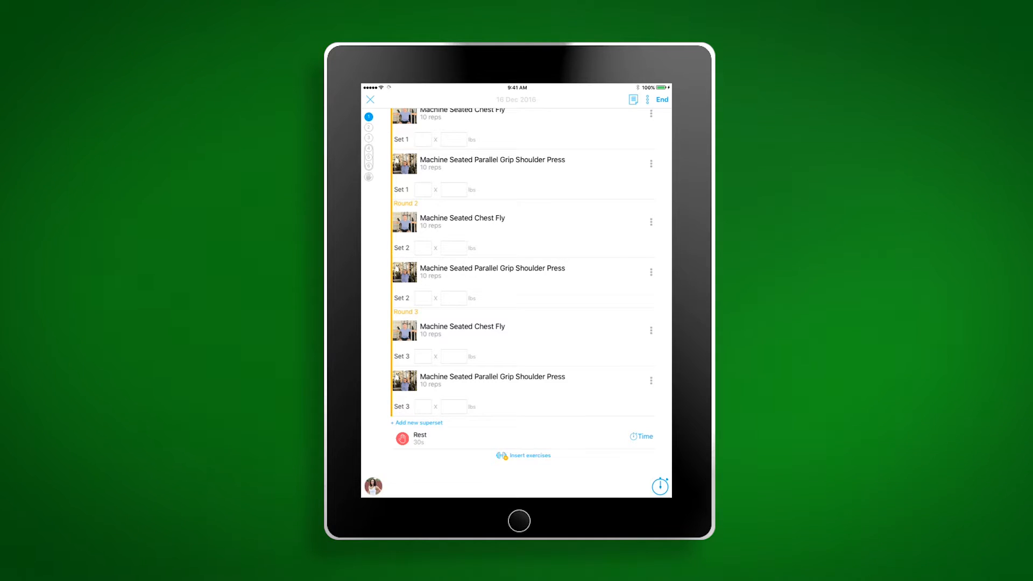
Insert Barbell Bench Press into the workout after the rest, found by searching 'Ba'
click(523, 455)
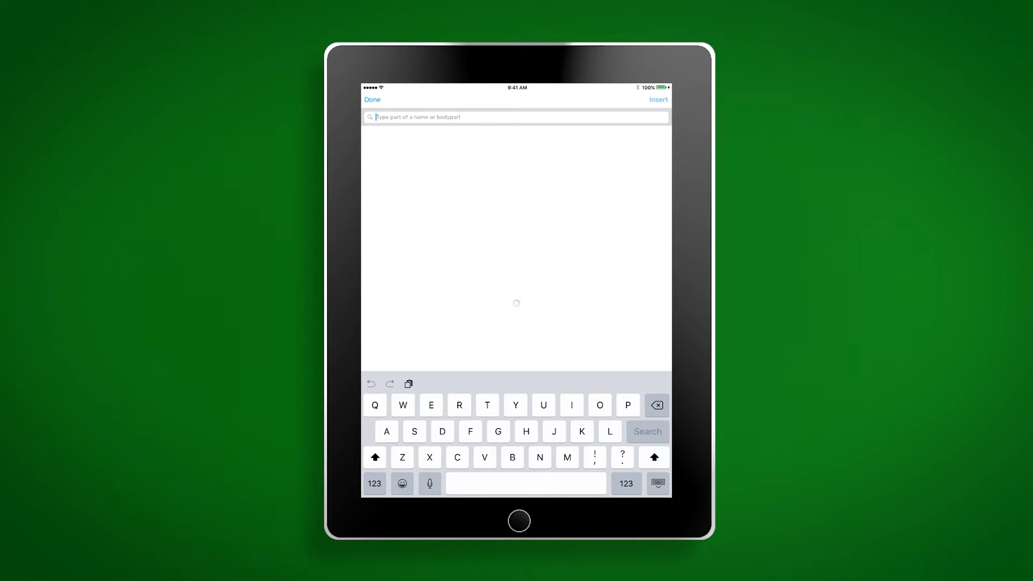
text(Ba)
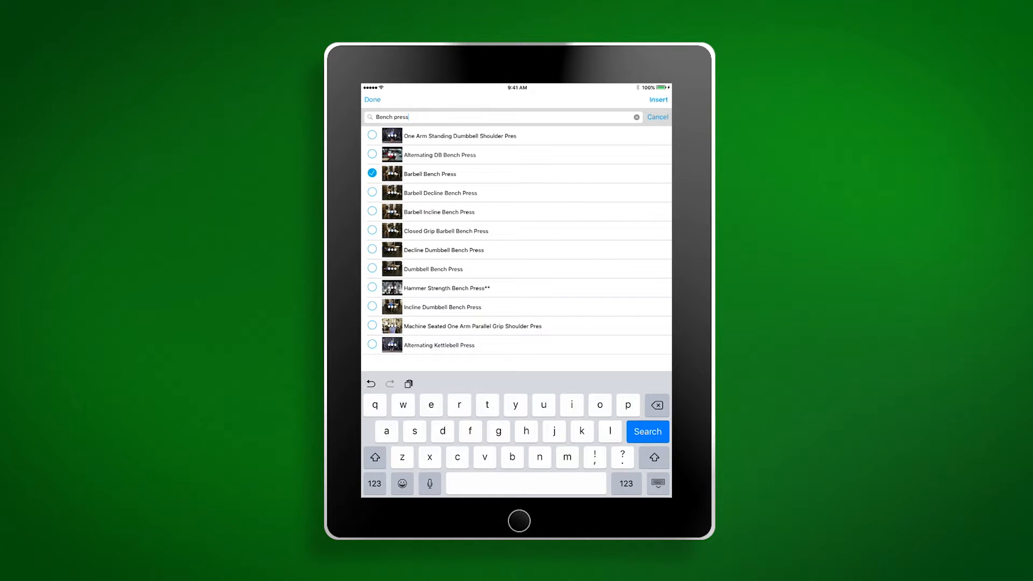
click(658, 99)
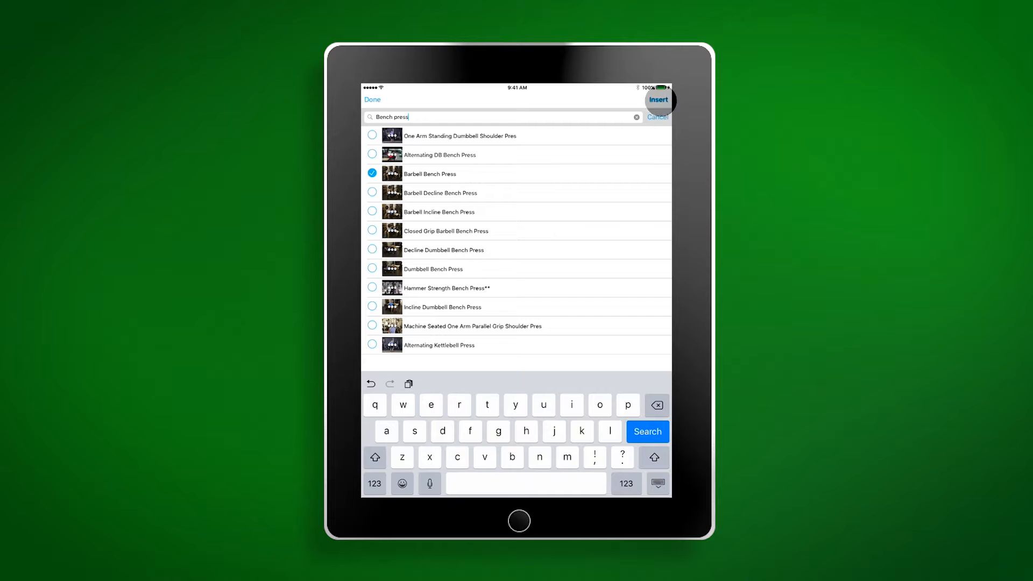
click(658, 99)
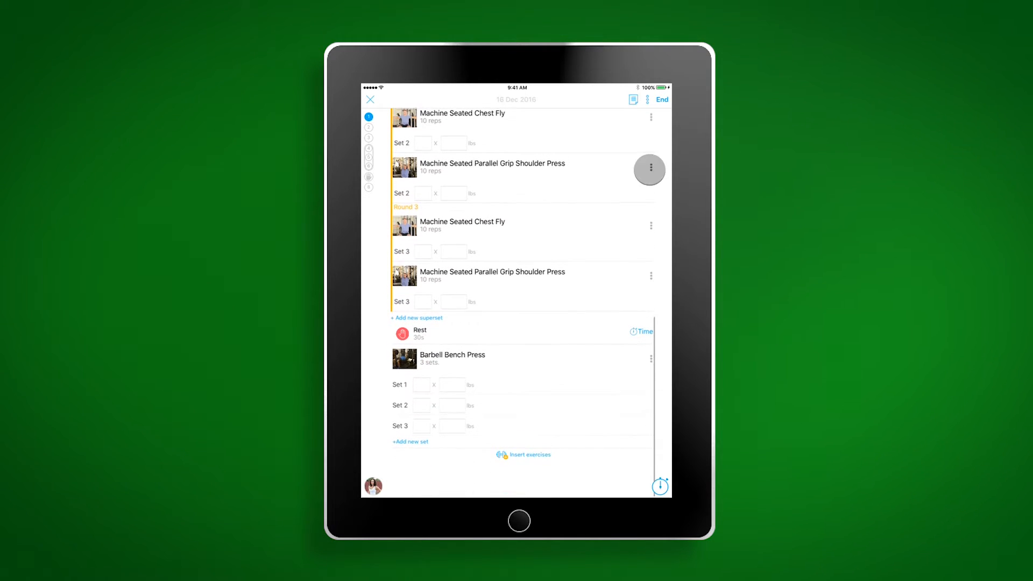
Substitute Ab Crunch for the Machine Seated Parallel Grip Shoulder Press in the superset
click(649, 169)
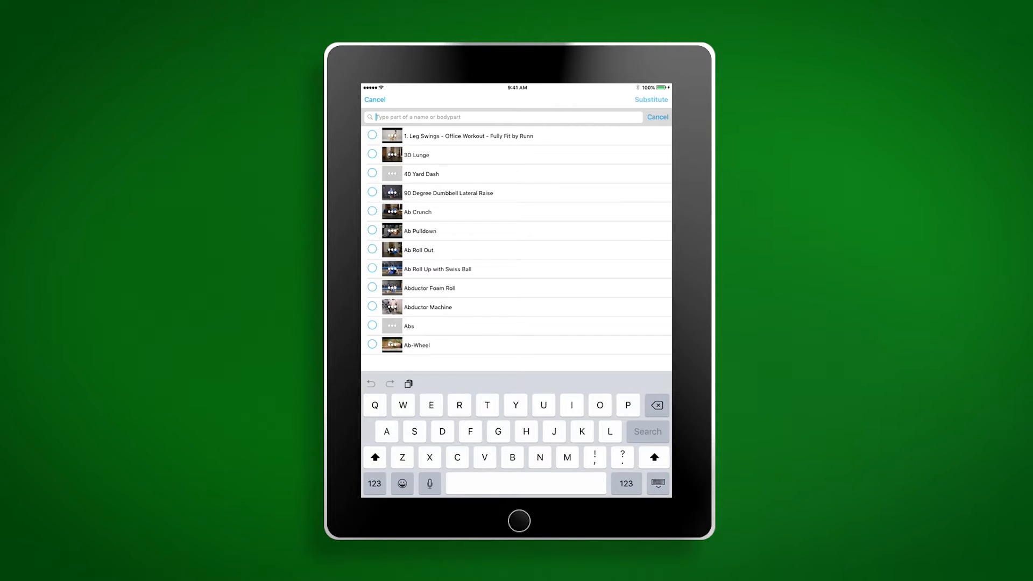
click(373, 212)
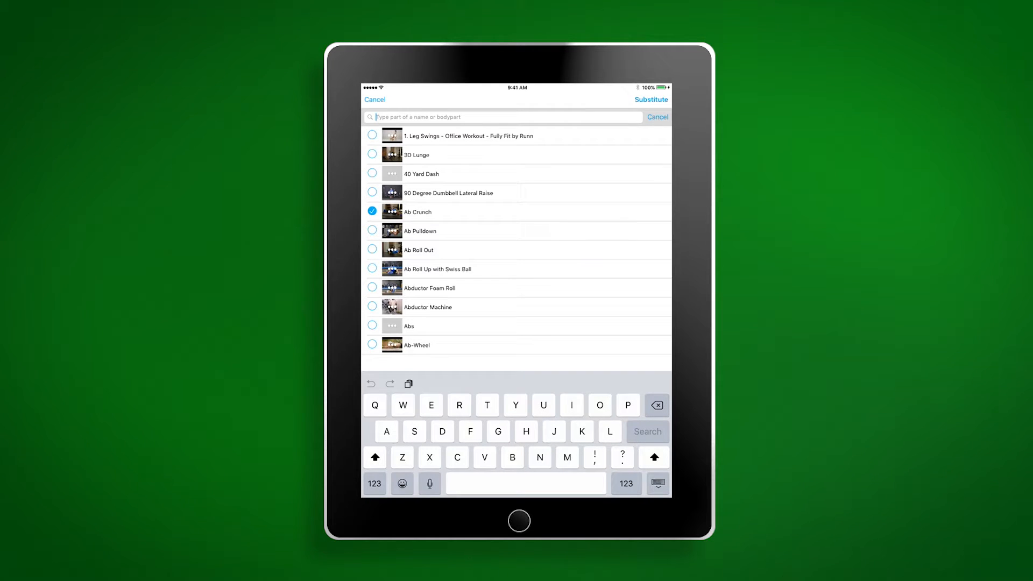
click(651, 99)
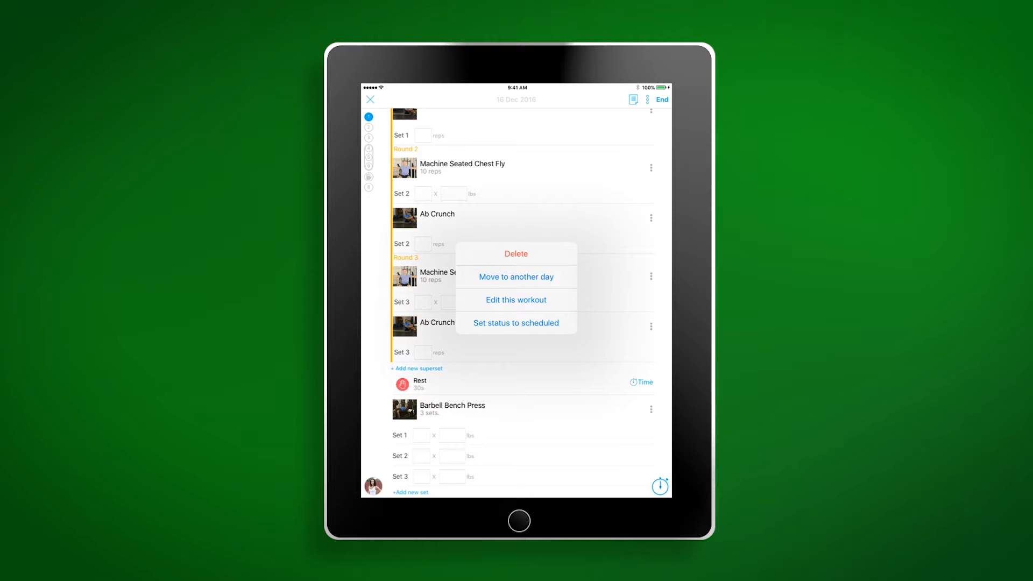
Move the workout to 21 Dec, end it, save it and dismiss the completion screen
click(515, 300)
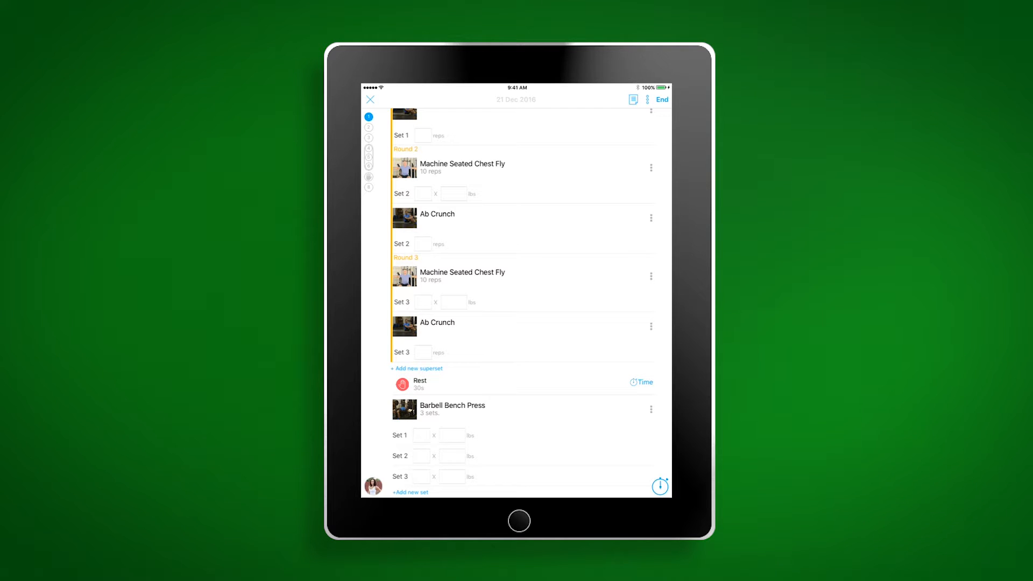
click(662, 99)
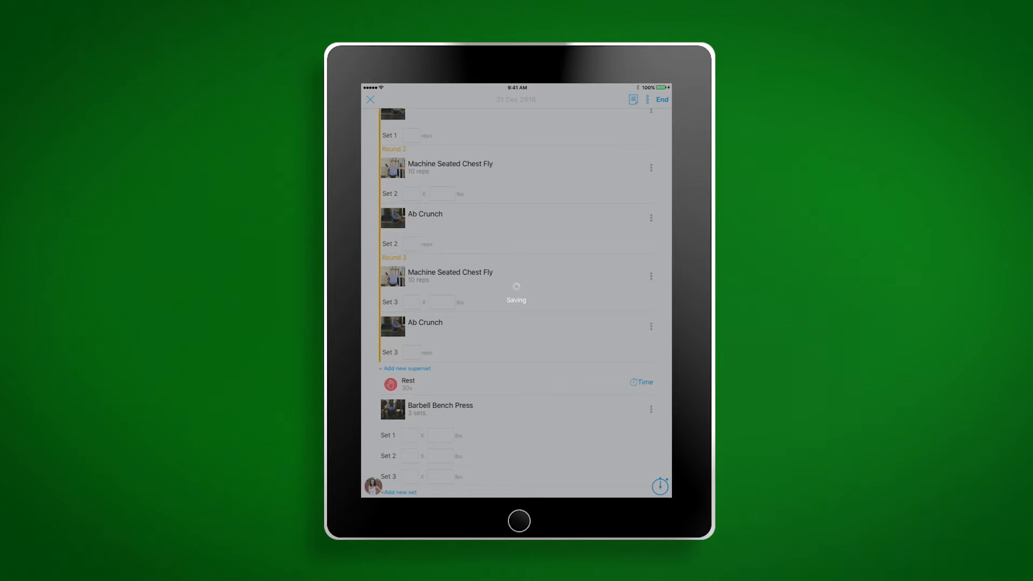
click(662, 99)
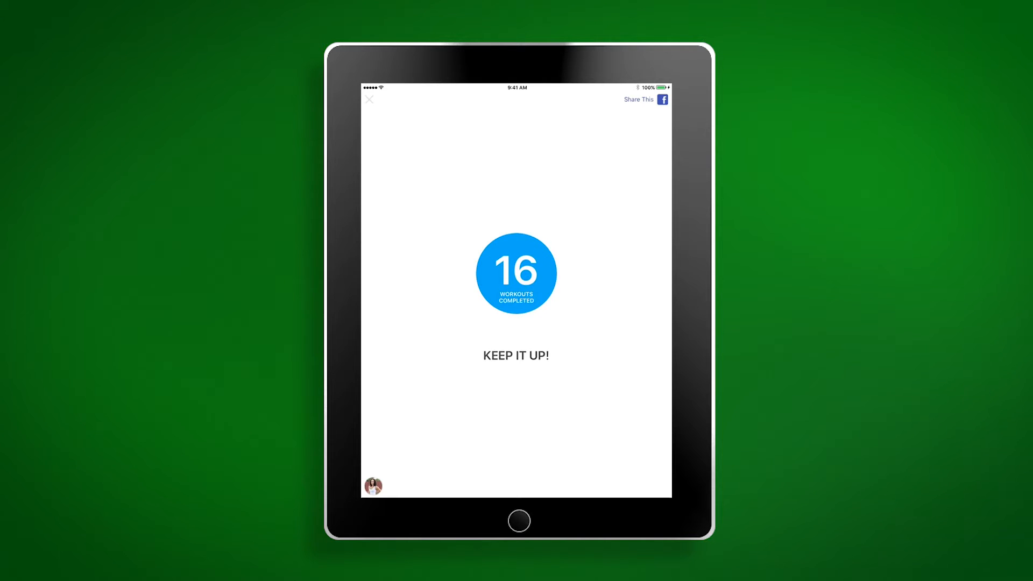
click(369, 99)
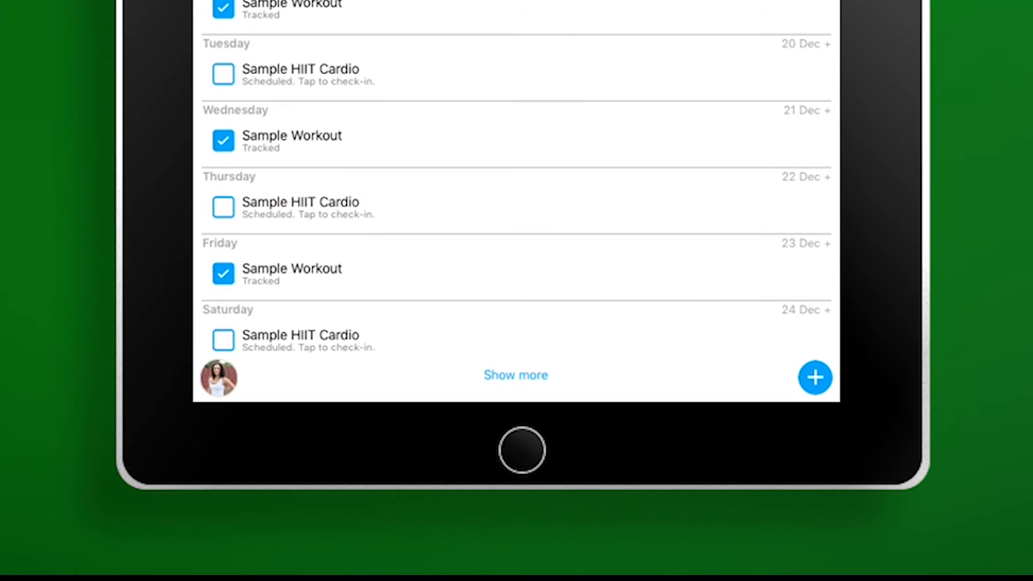
Add a new entry to the Trainerize workout calendar via the + button
click(814, 377)
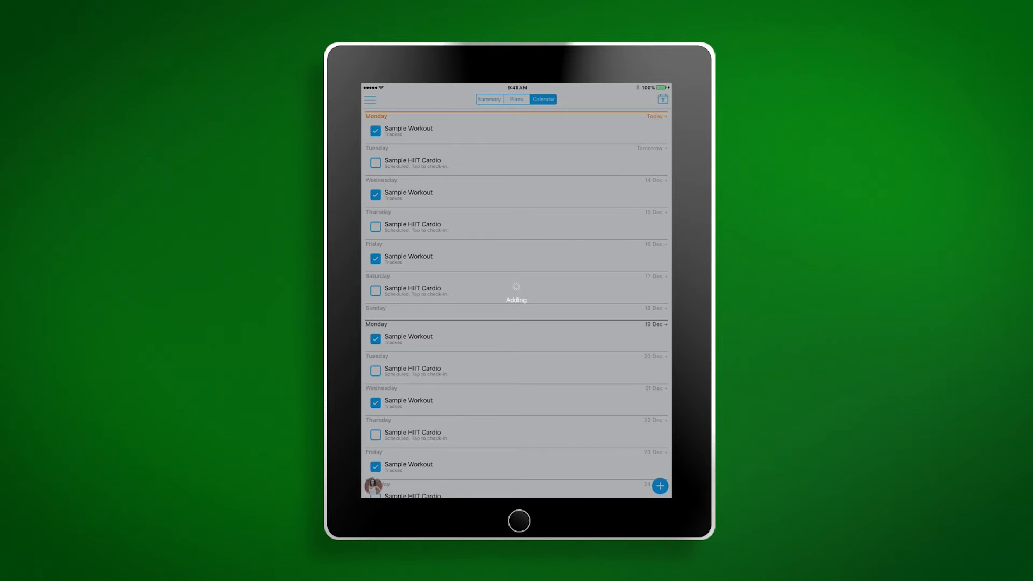
Leave Trainerize for MyFitnessPal's home dashboard showing 1,858 calories remaining
click(660, 487)
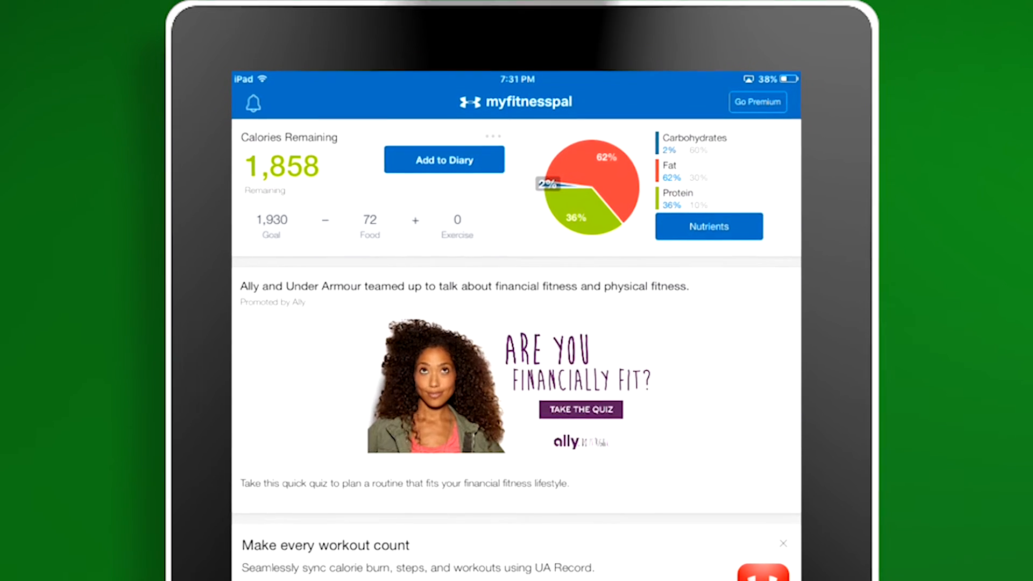
Browse the Home feed, then show today's Food Diary with 72 calories logged
scroll(down, 3)
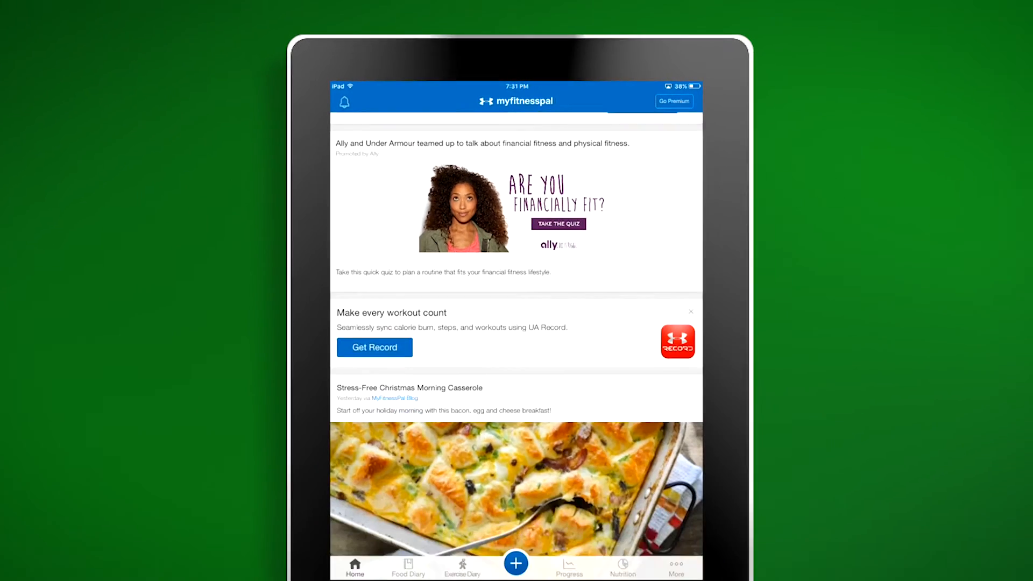
scroll(down, 3)
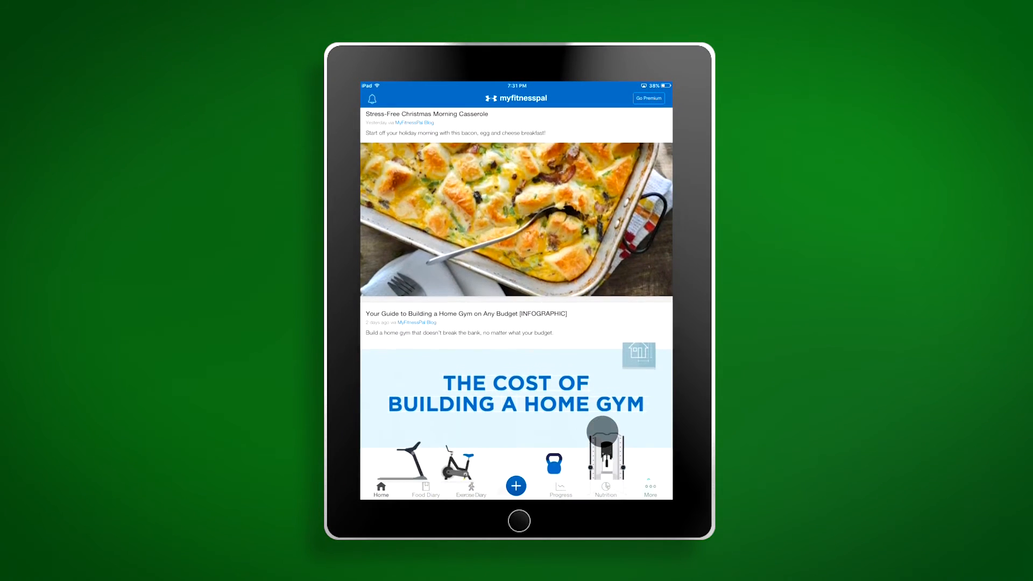
scroll(down, 3)
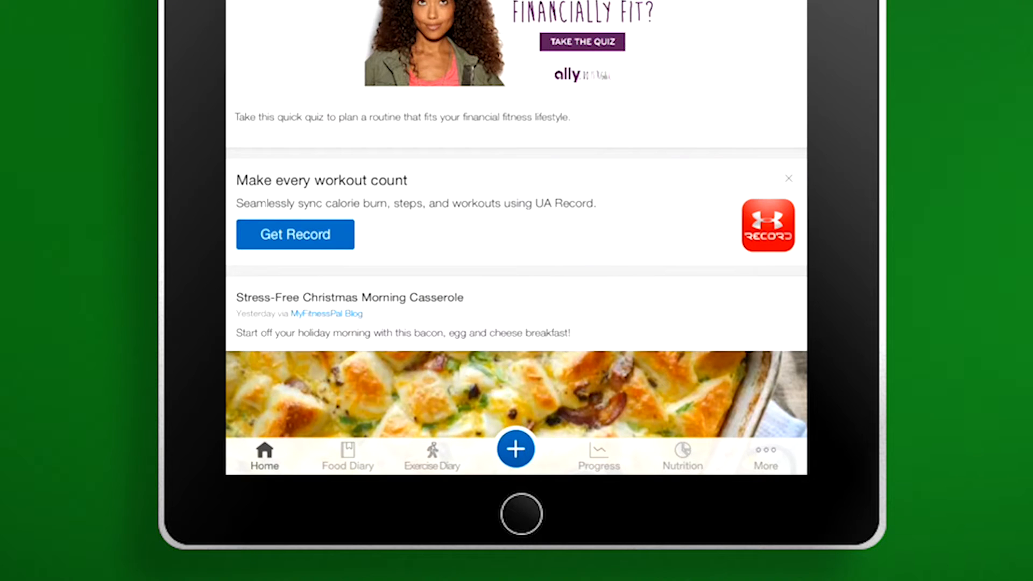
click(347, 455)
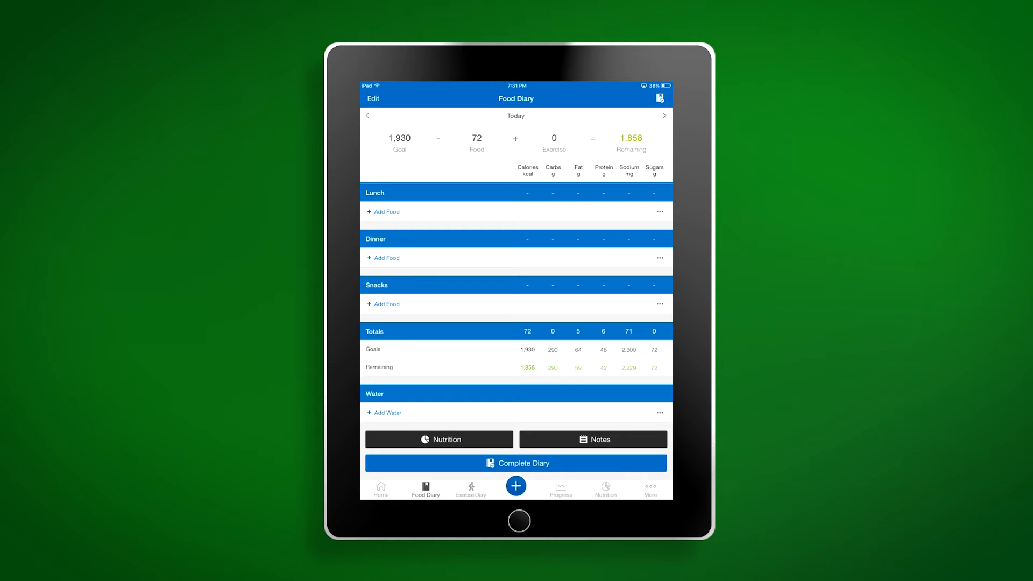
Start adding a food to the Lunch meal, listing recent Egg entries
click(387, 212)
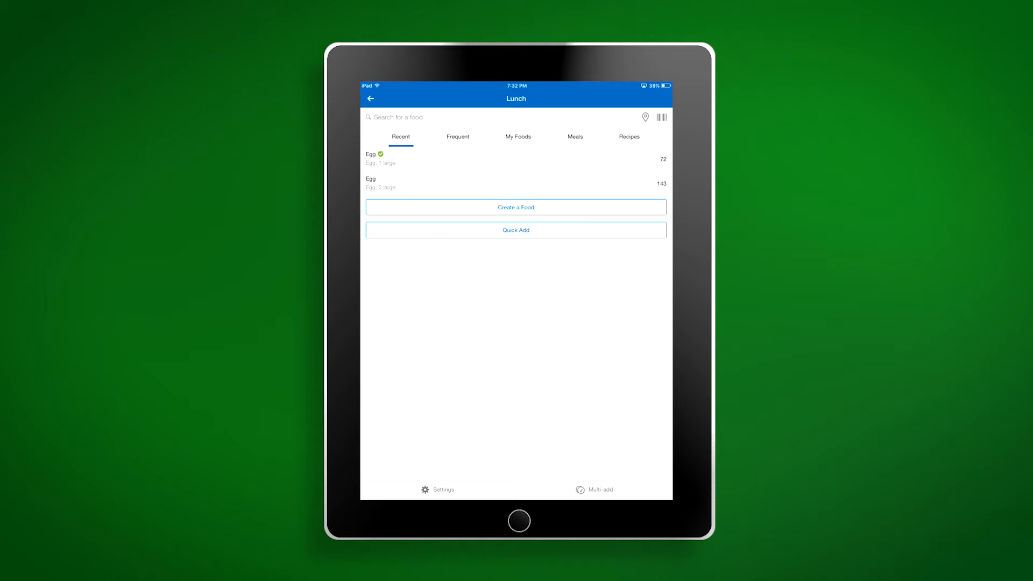
Search 'Egg' for Lunch and show Poached Egg's details at 71 calories per large egg
click(395, 118)
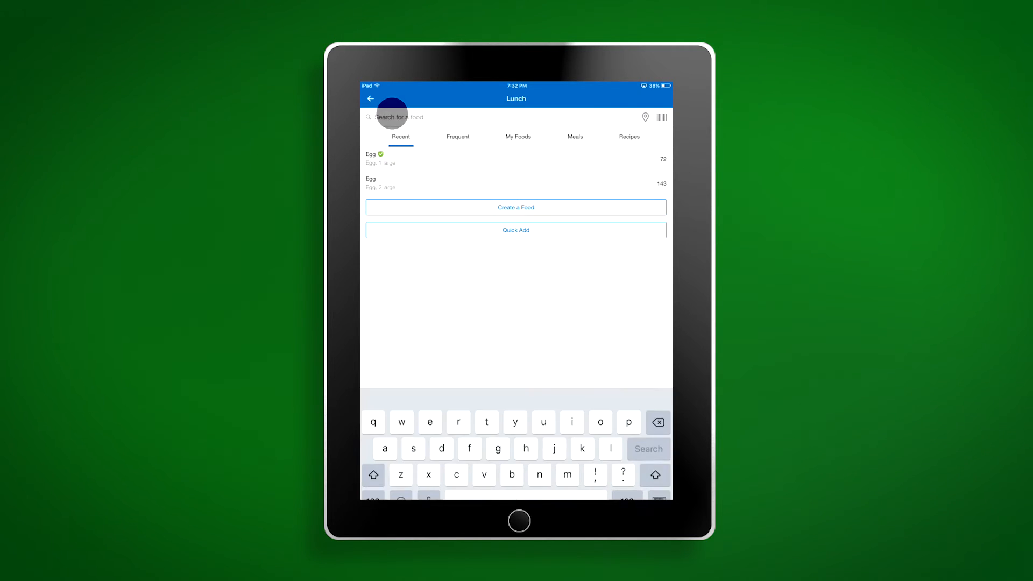
text(g)
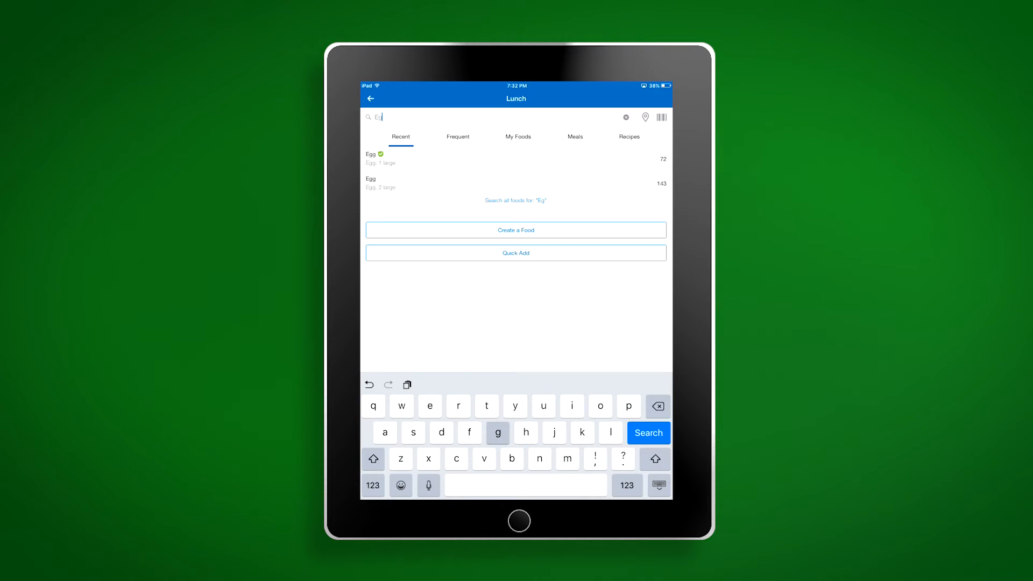
text(g)
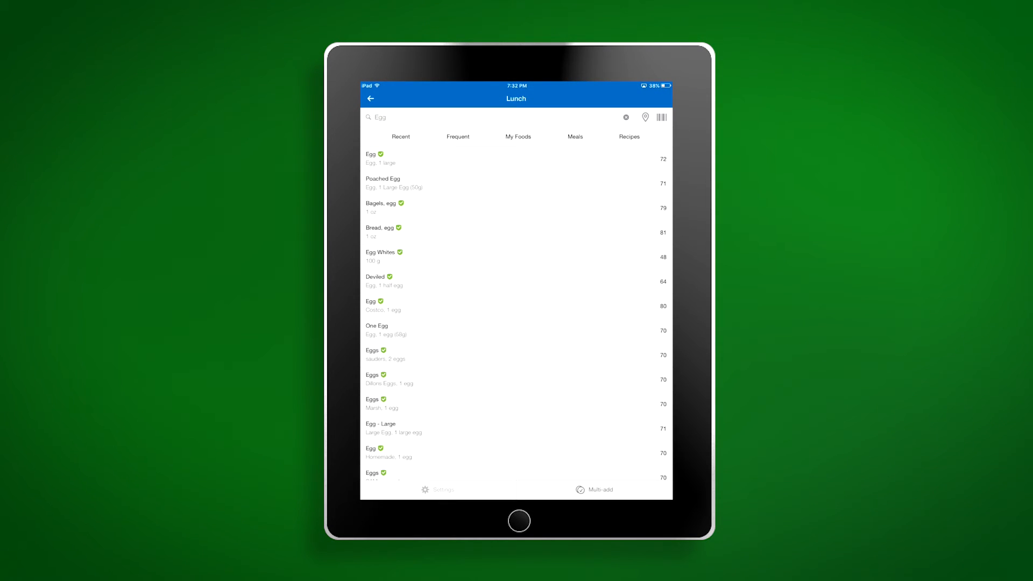
click(394, 183)
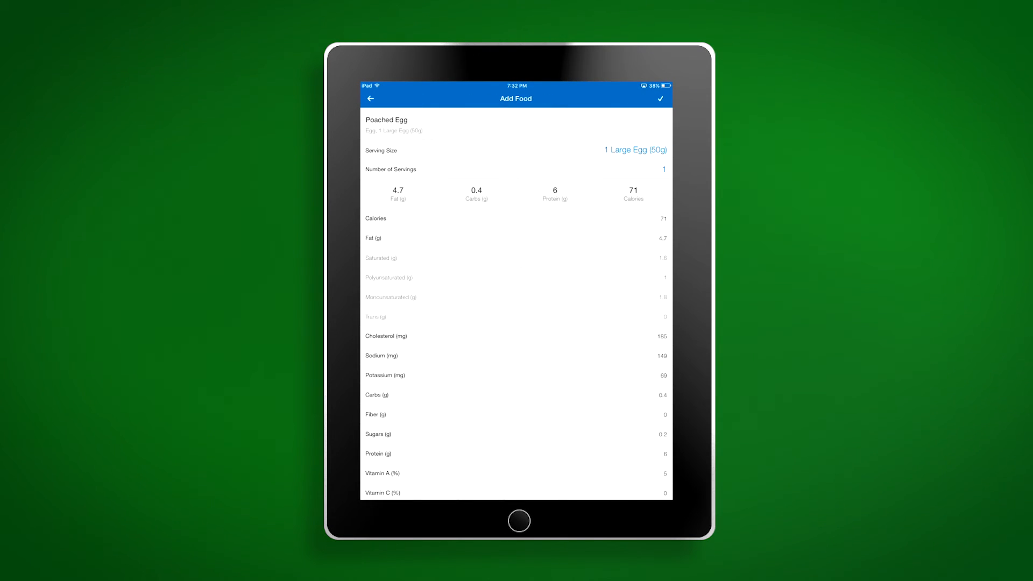
Log two servings of poached eggs to Lunch, giving 214 total calories
click(635, 150)
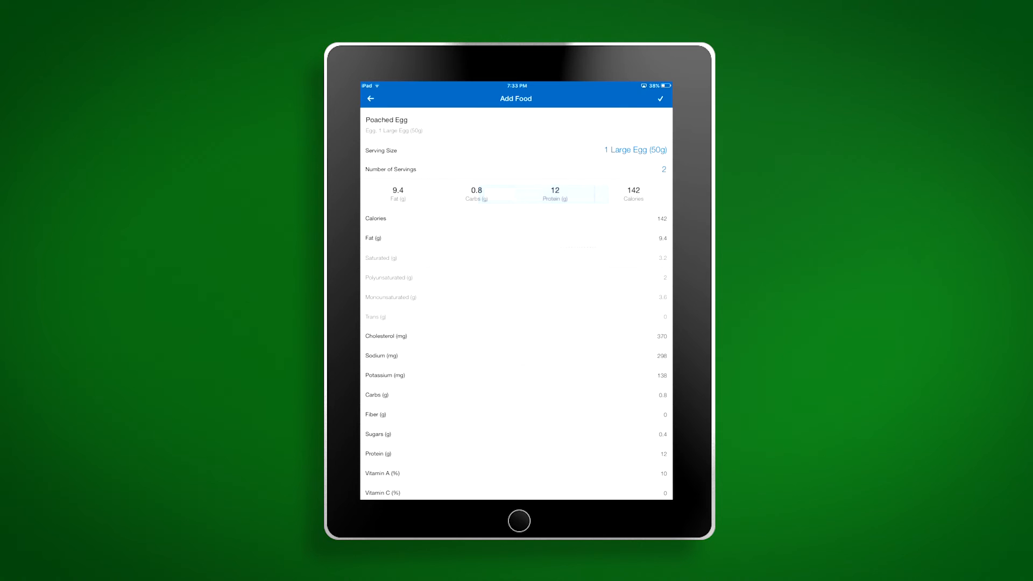
click(661, 98)
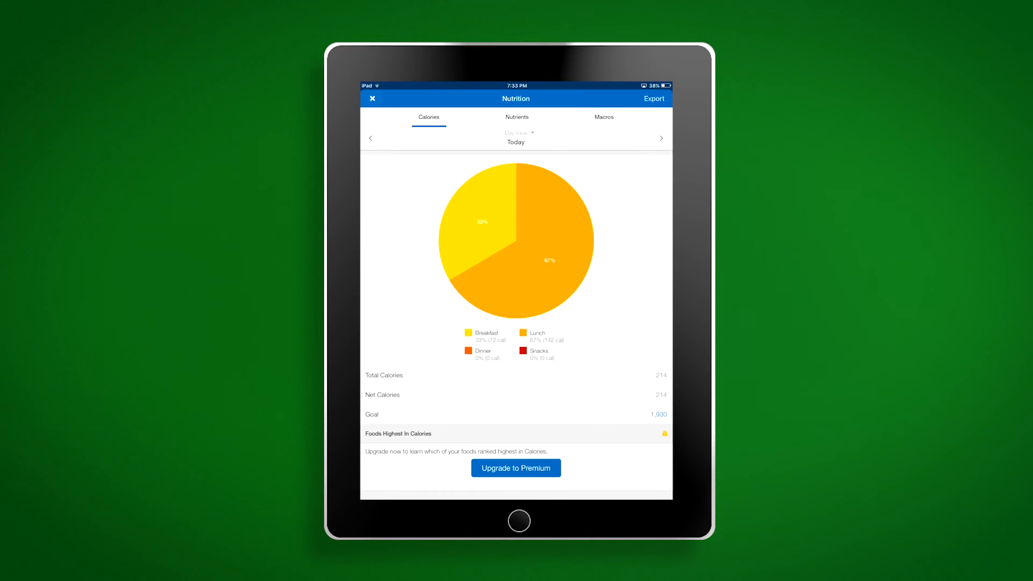
Return to the food diary showing 214 eaten and 1,716 remaining, dismissing the quick-add menu
click(372, 98)
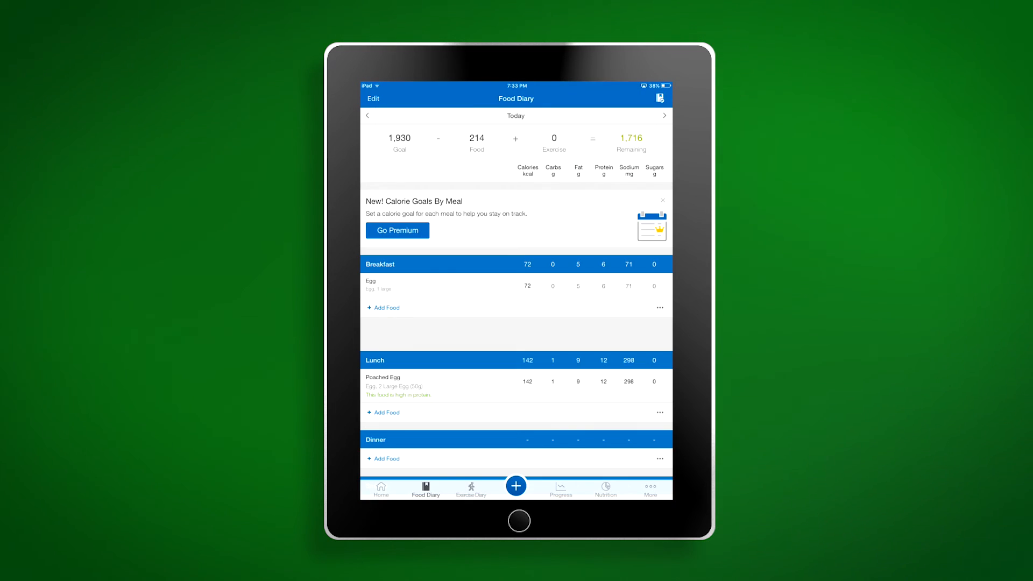
scroll(down, 3)
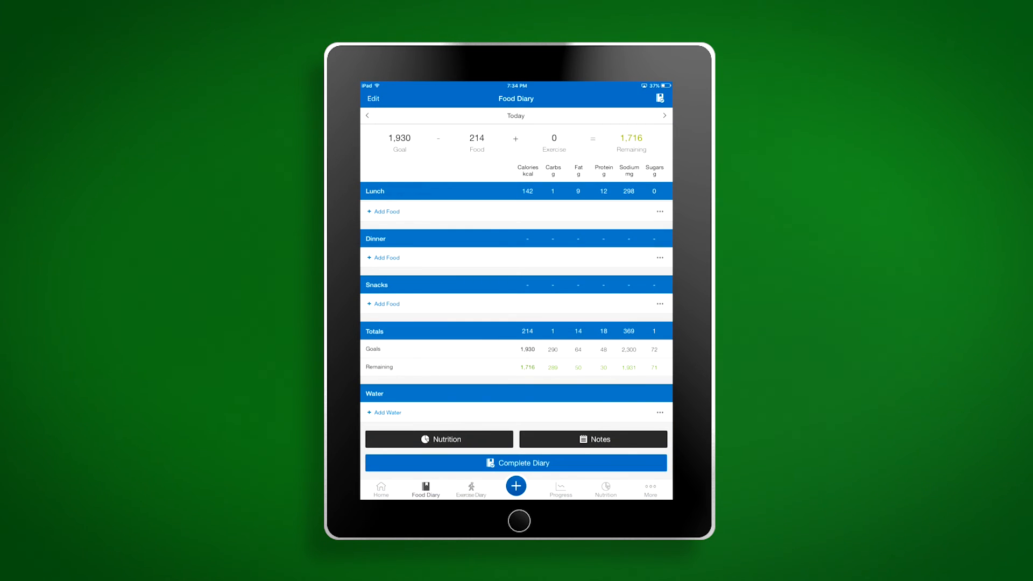
click(516, 462)
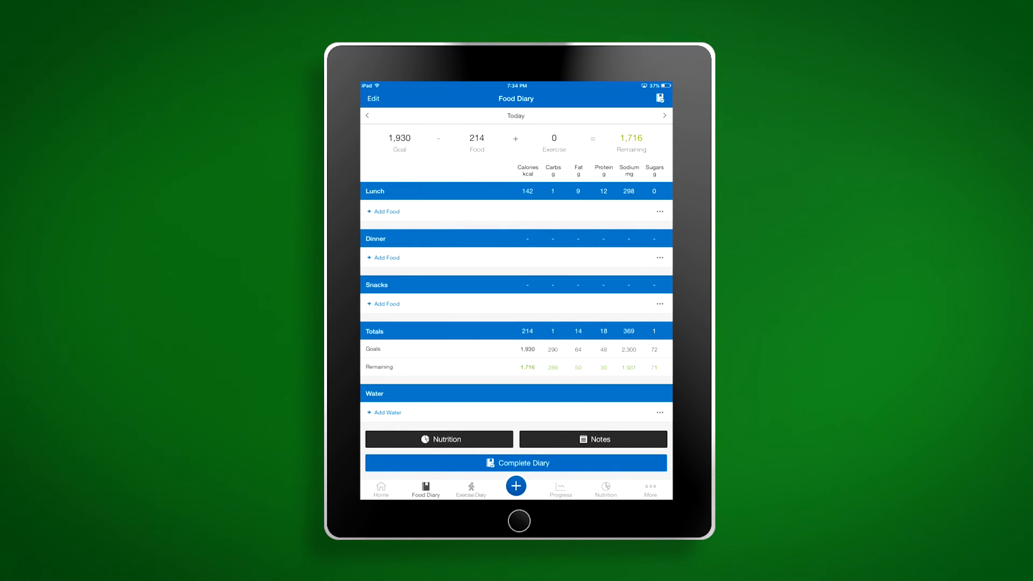
click(516, 487)
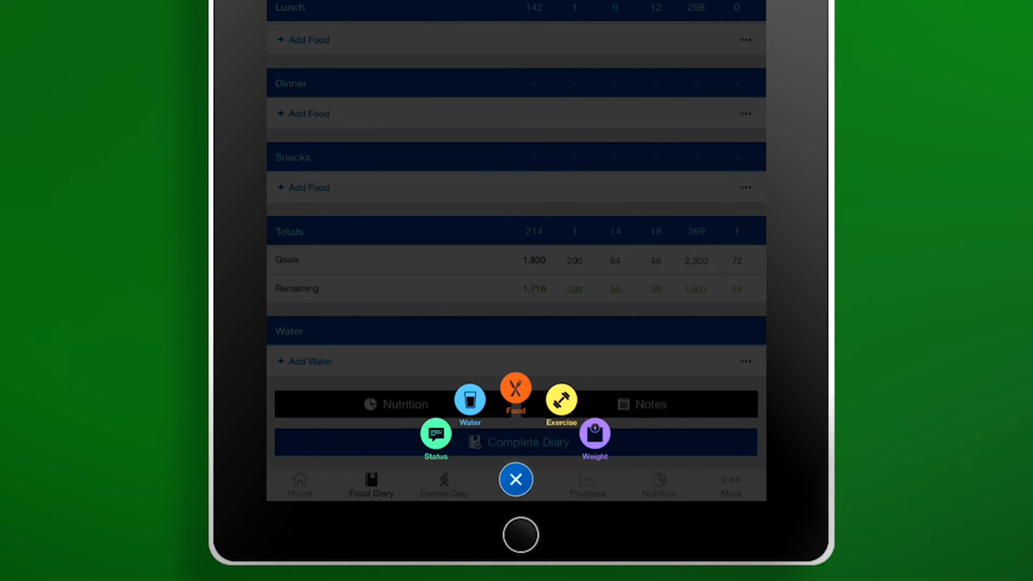
click(515, 479)
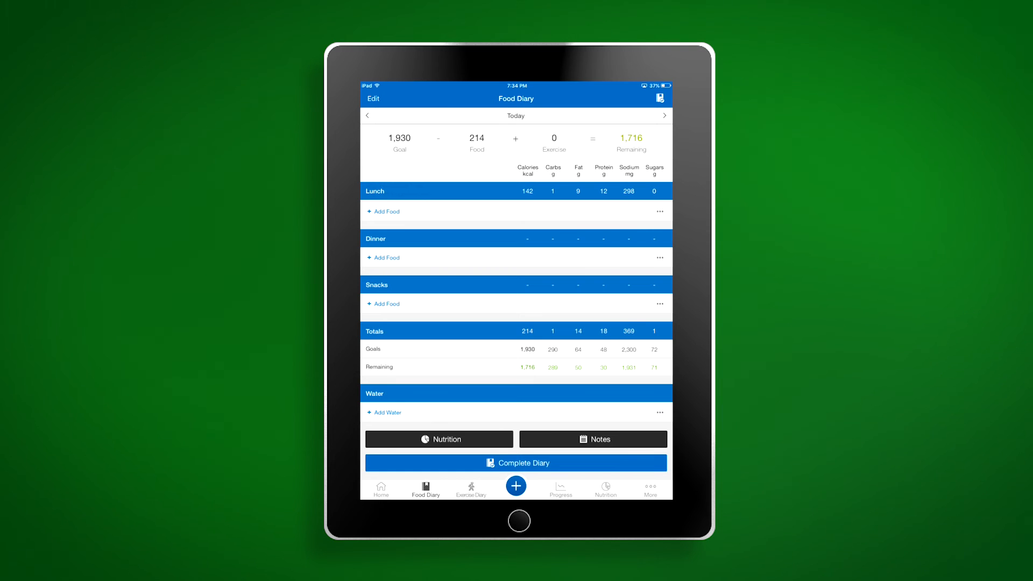
Navigate via Progress and More to the Goals screen with 200 lb current and 175 lb goal weight
click(560, 486)
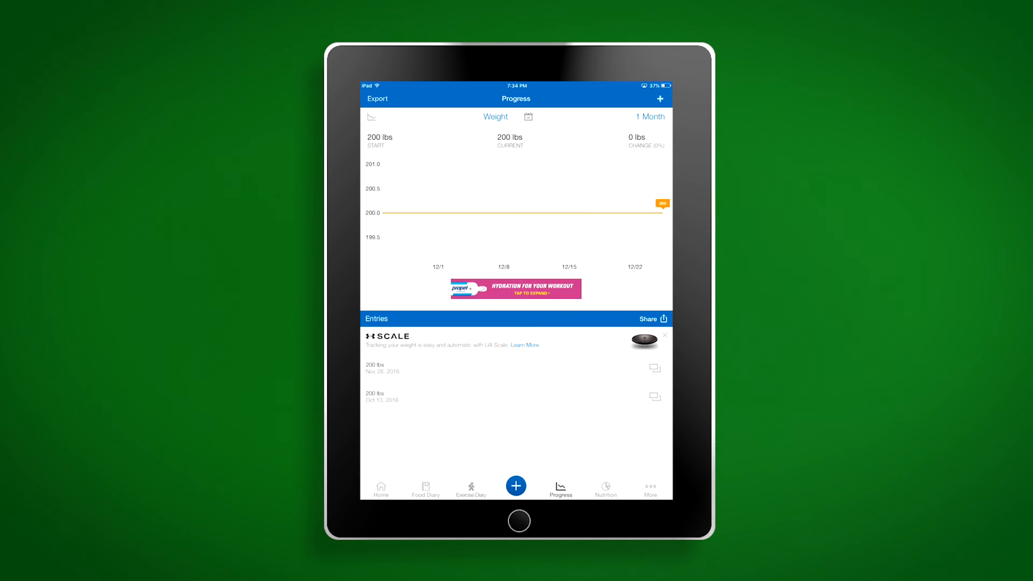
click(649, 489)
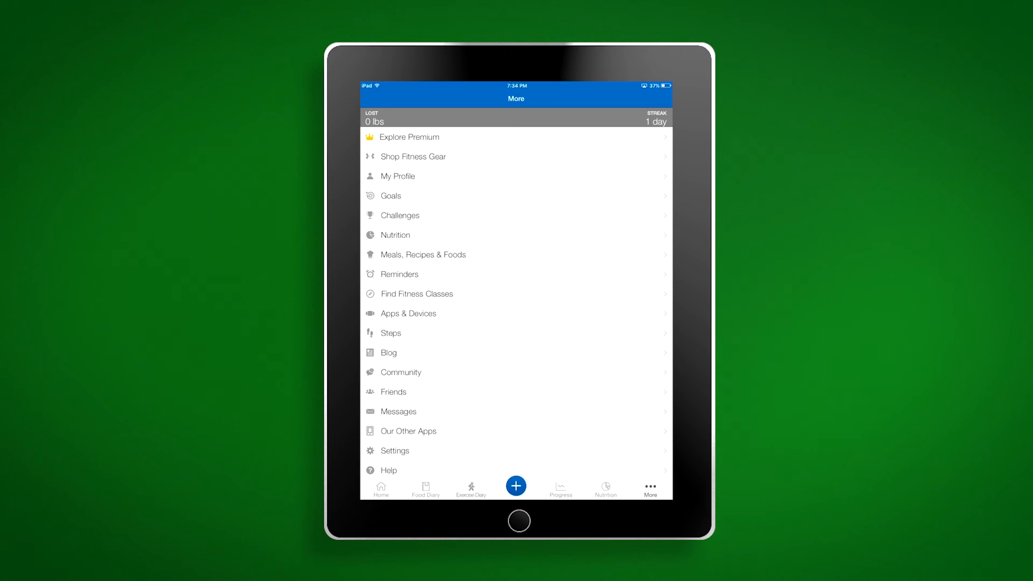
click(389, 196)
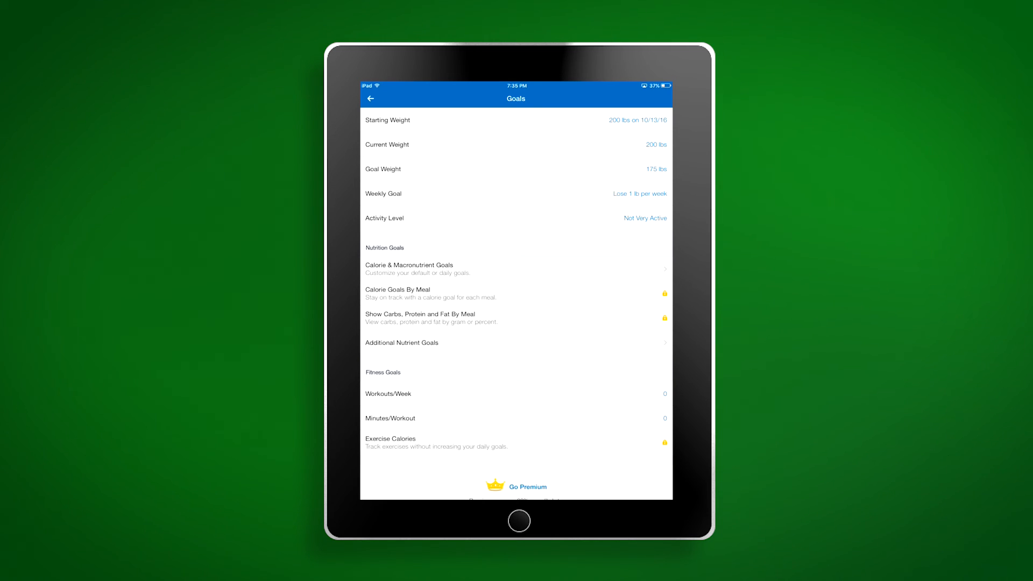
Set default macro goals to Carbs 65%, Protein 5%, Fat 30% of 1,930 calories
click(409, 269)
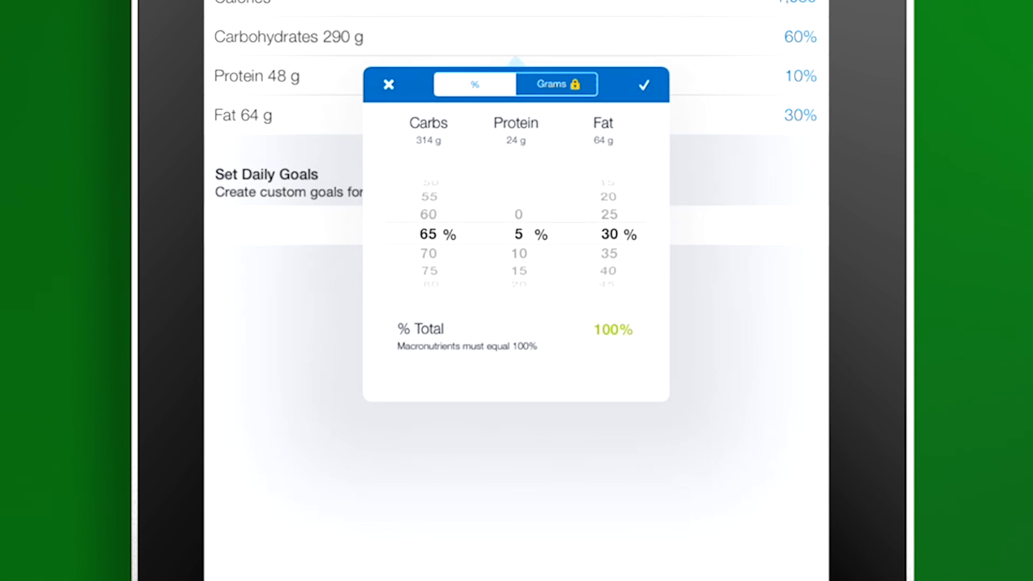
click(643, 85)
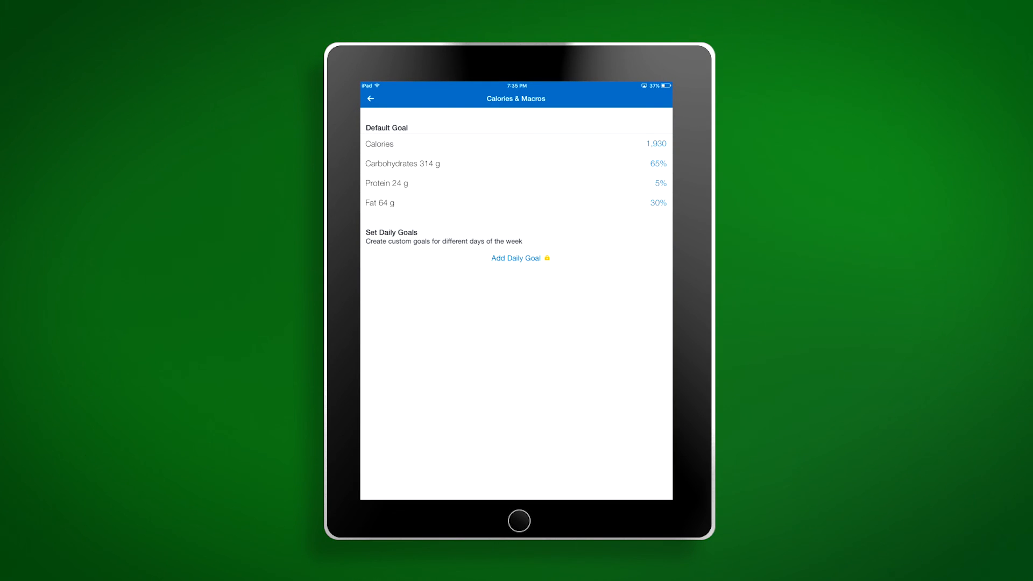